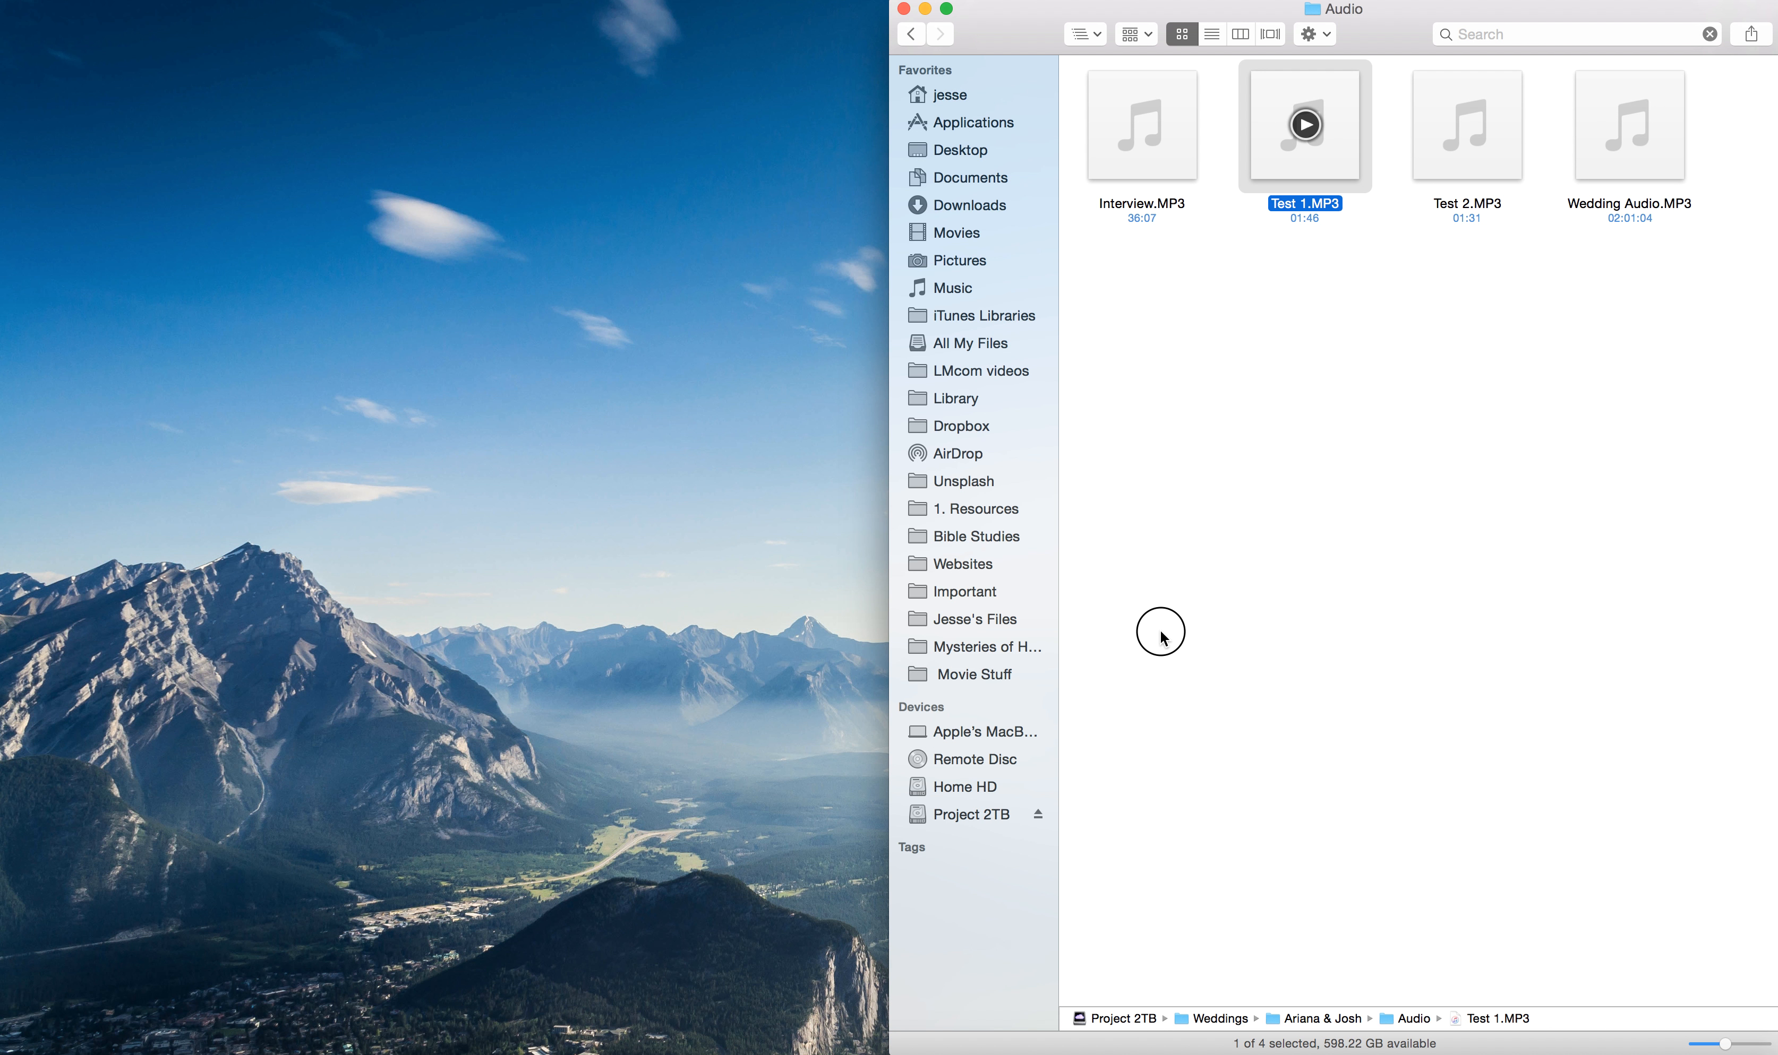
{"action": "mouse_move", "coordinate": [894, 1051]}
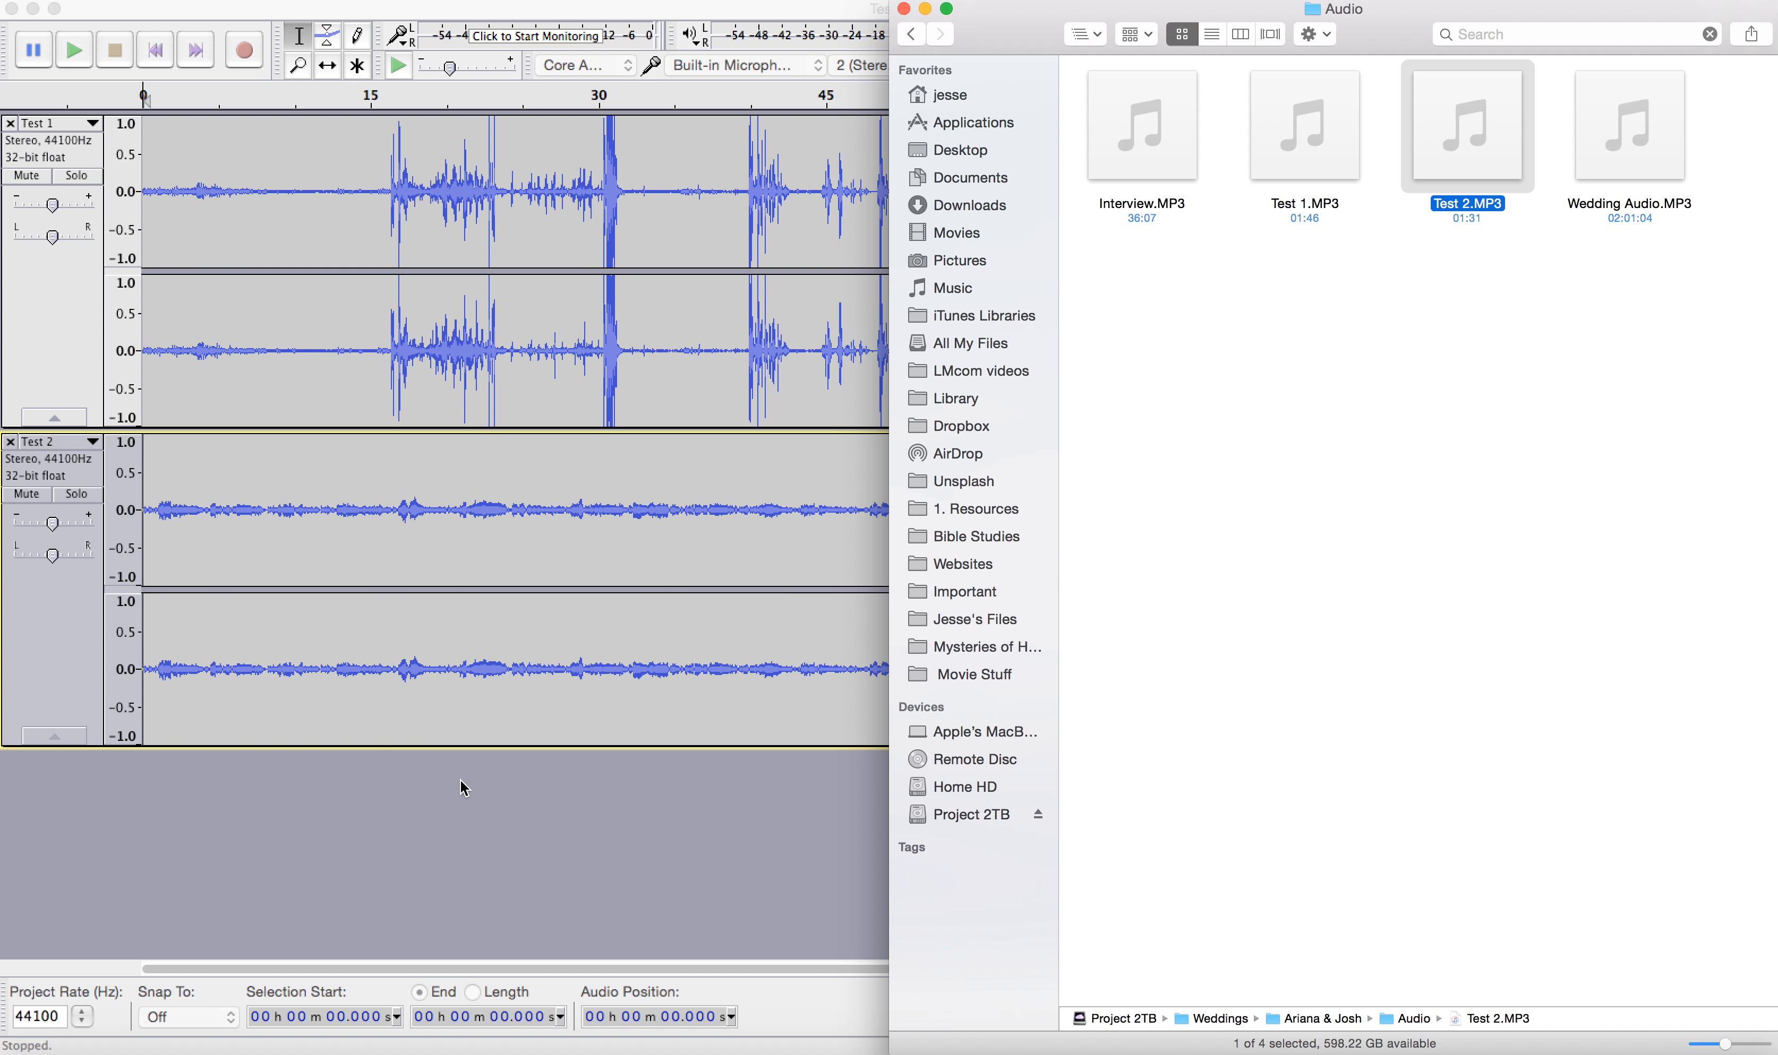
{"action": "mouse_move", "coordinate": [1247, 402]}
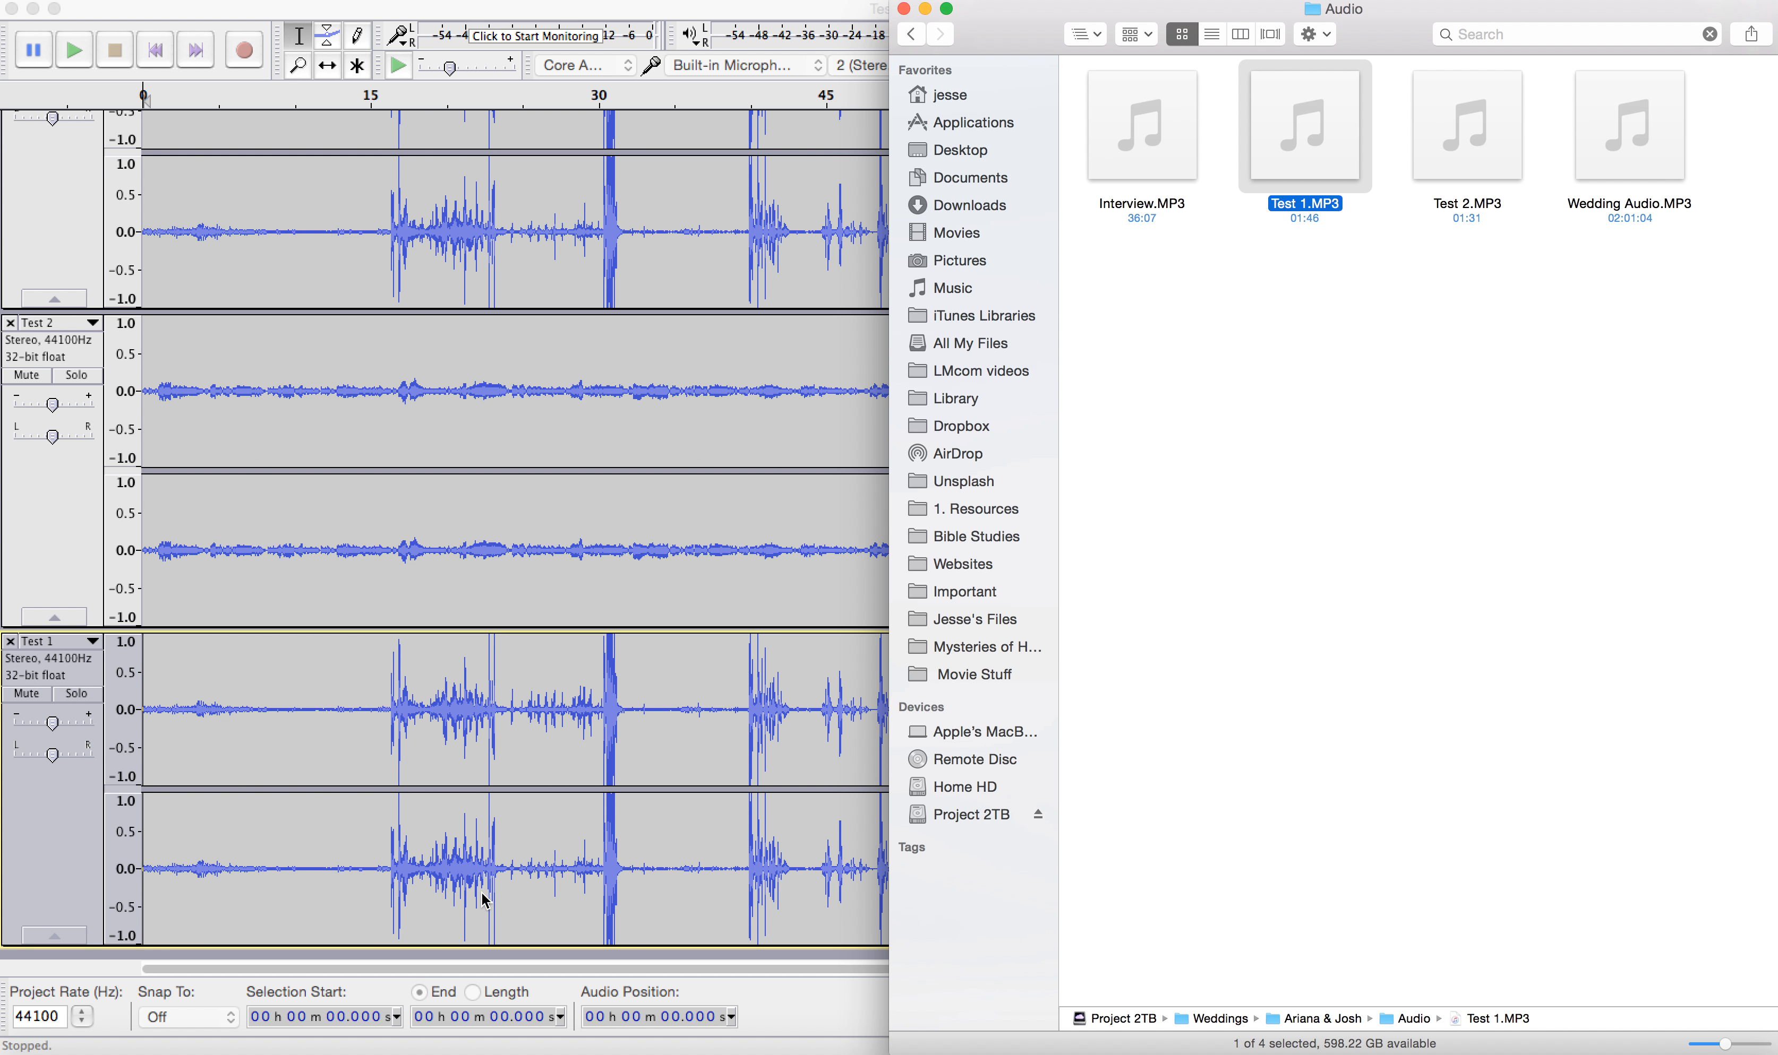
{"action": "mouse_move", "coordinate": [362, 604]}
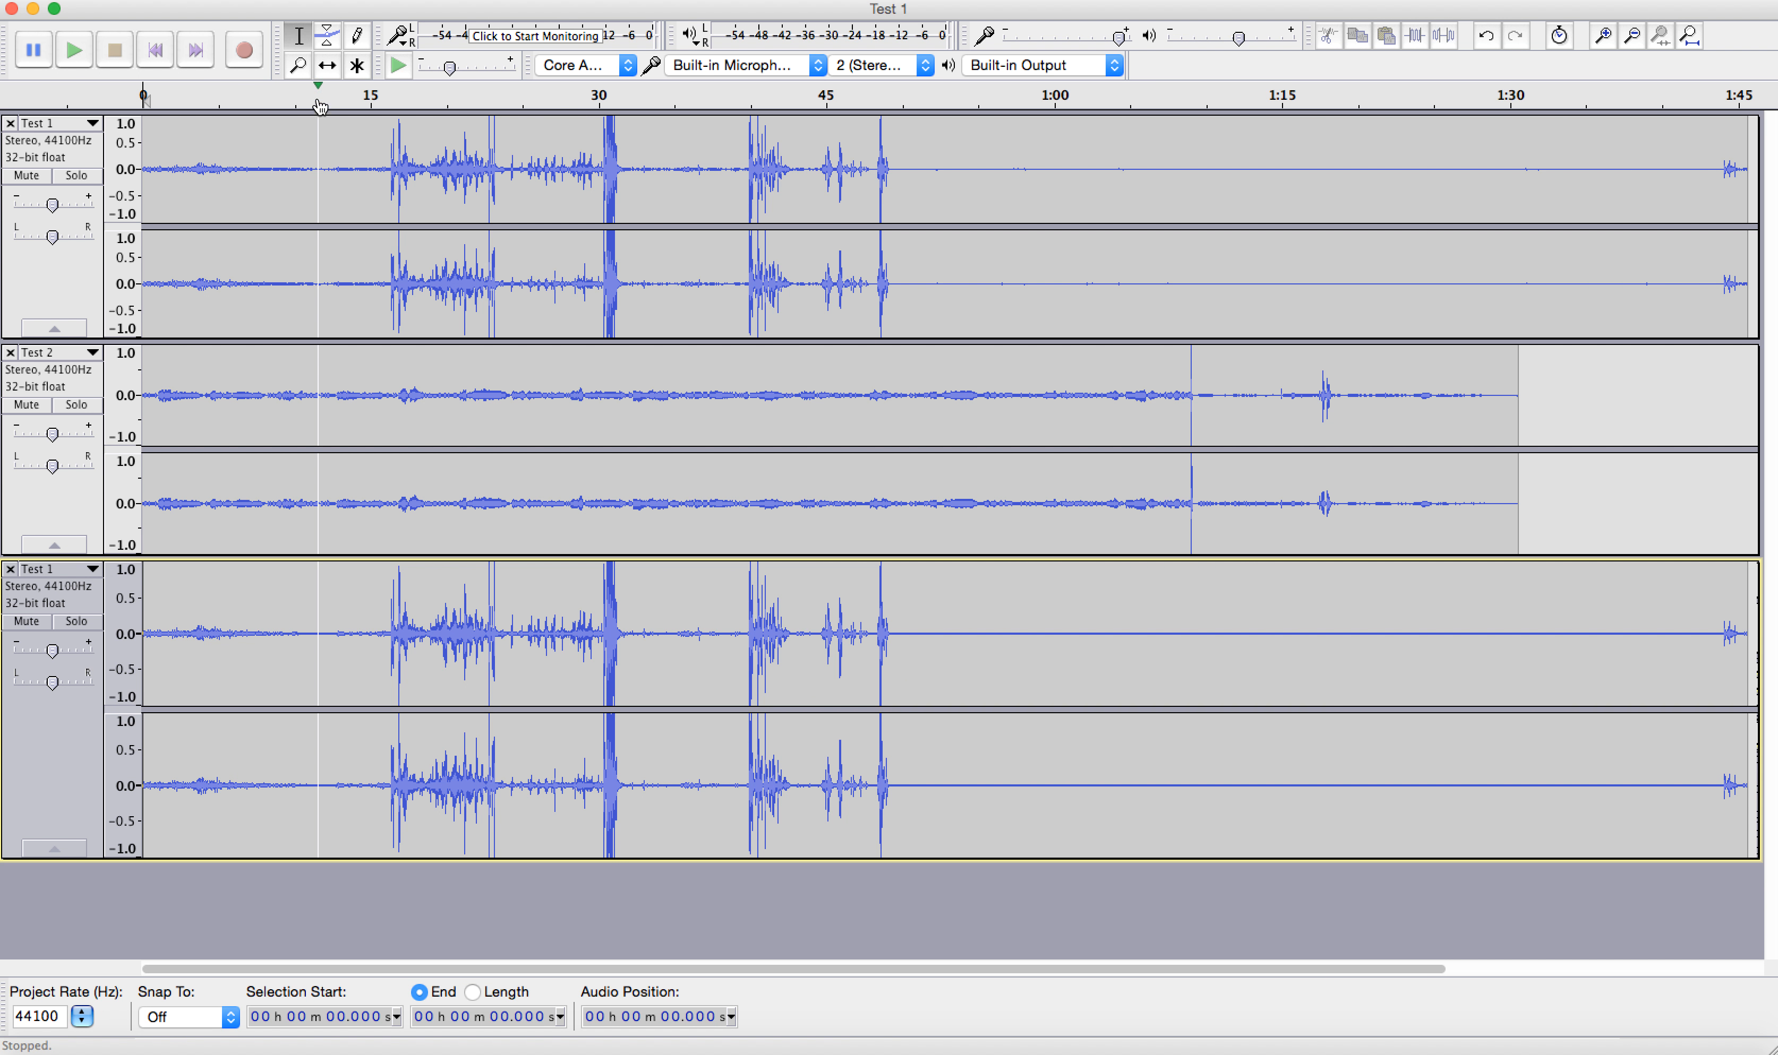
{"action": "mouse_move", "coordinate": [299, 66]}
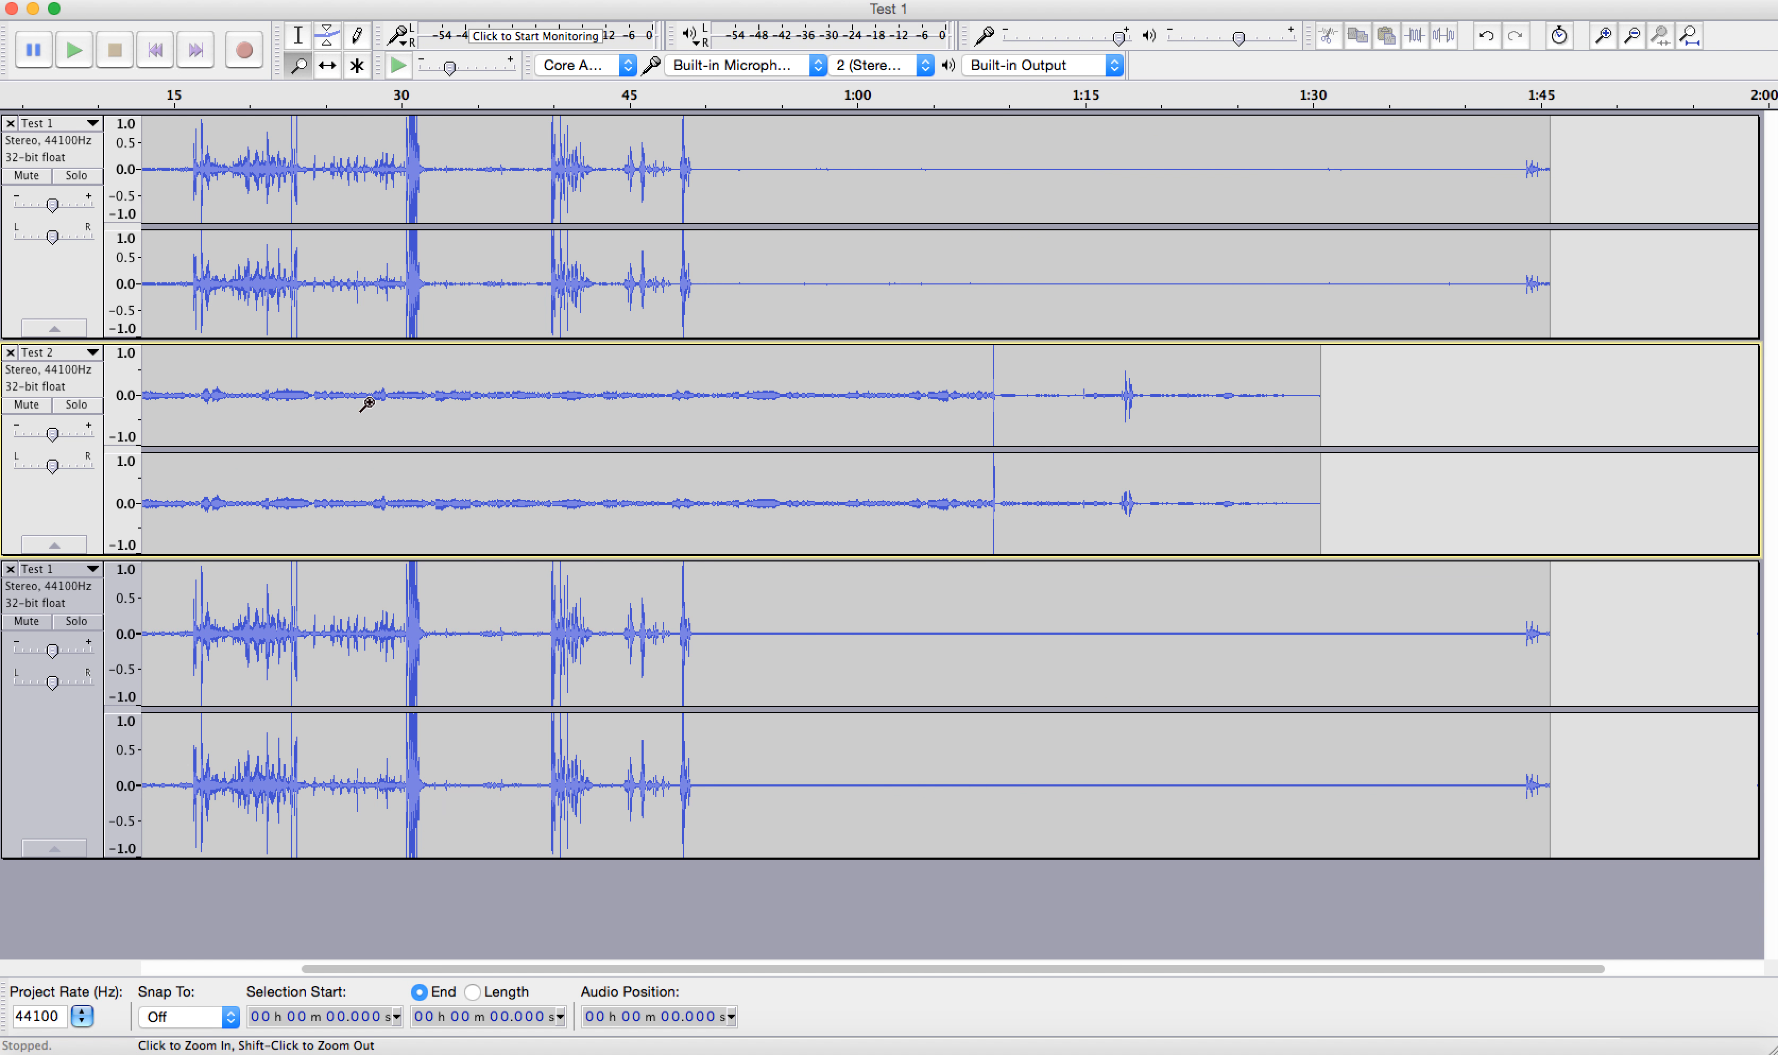
{"action": "mouse_move", "coordinate": [296, 704]}
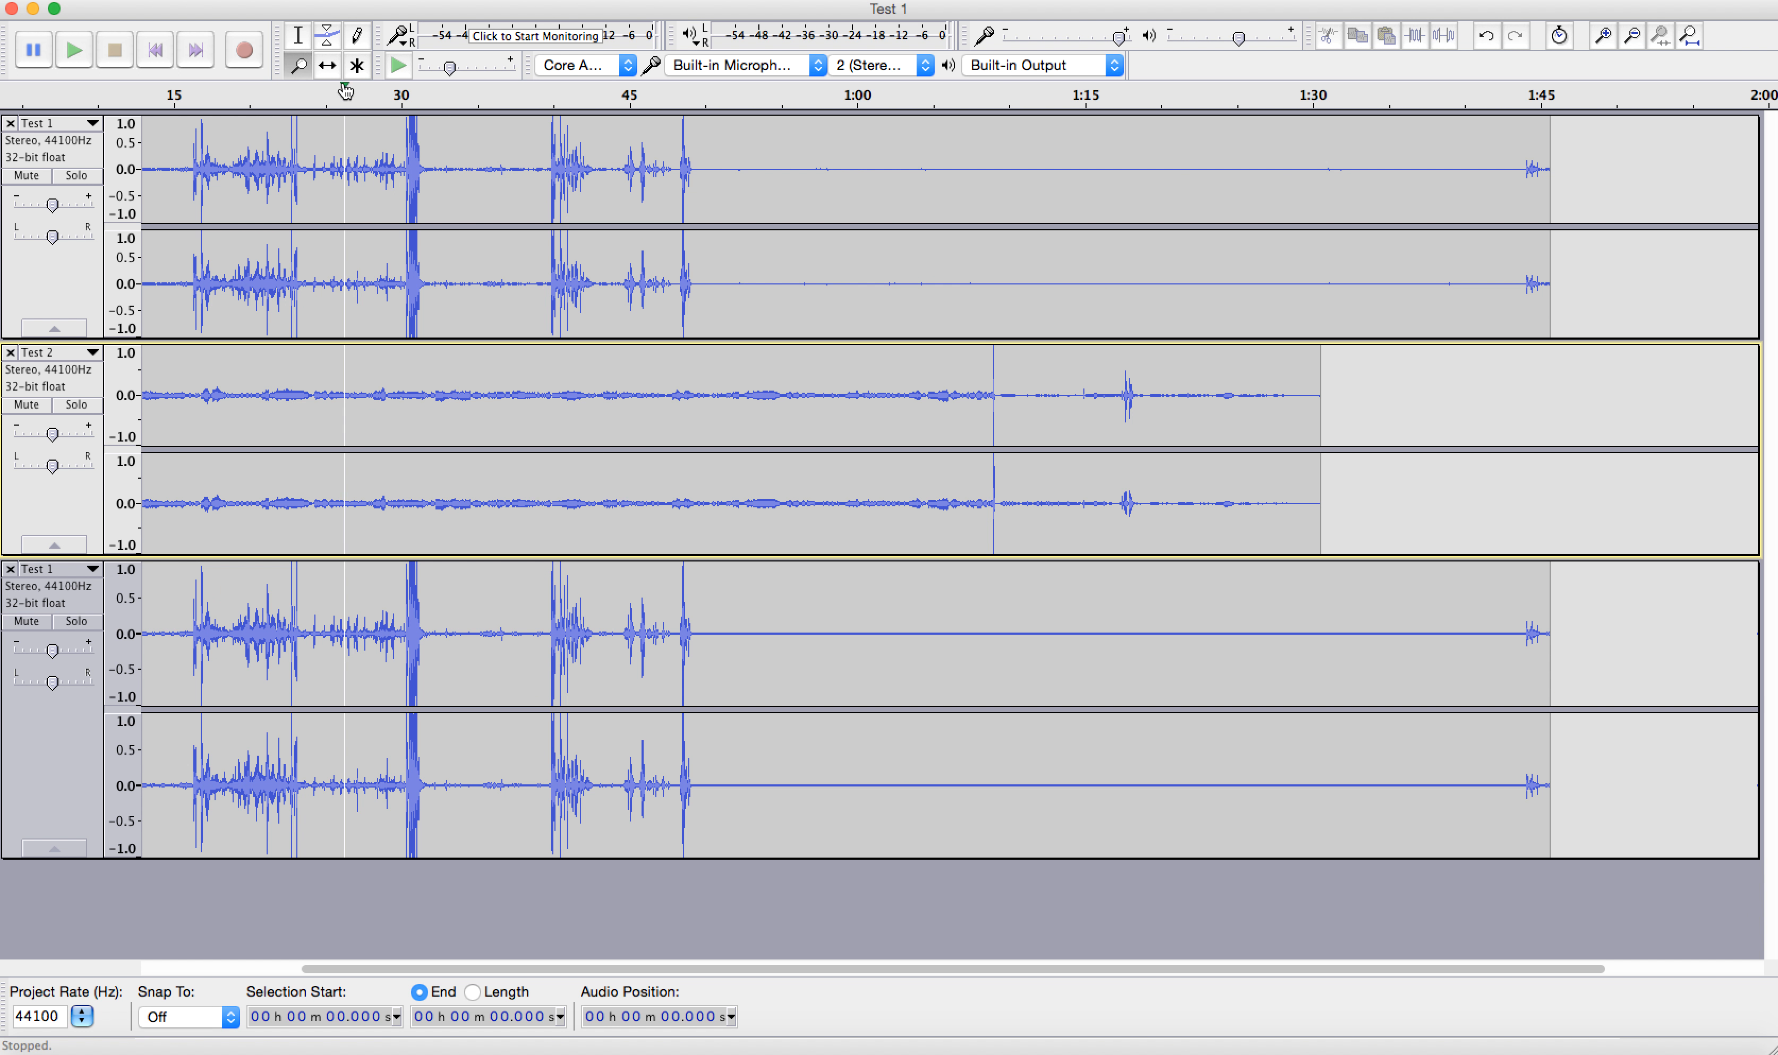
{"action": "mouse_move", "coordinate": [327, 66]}
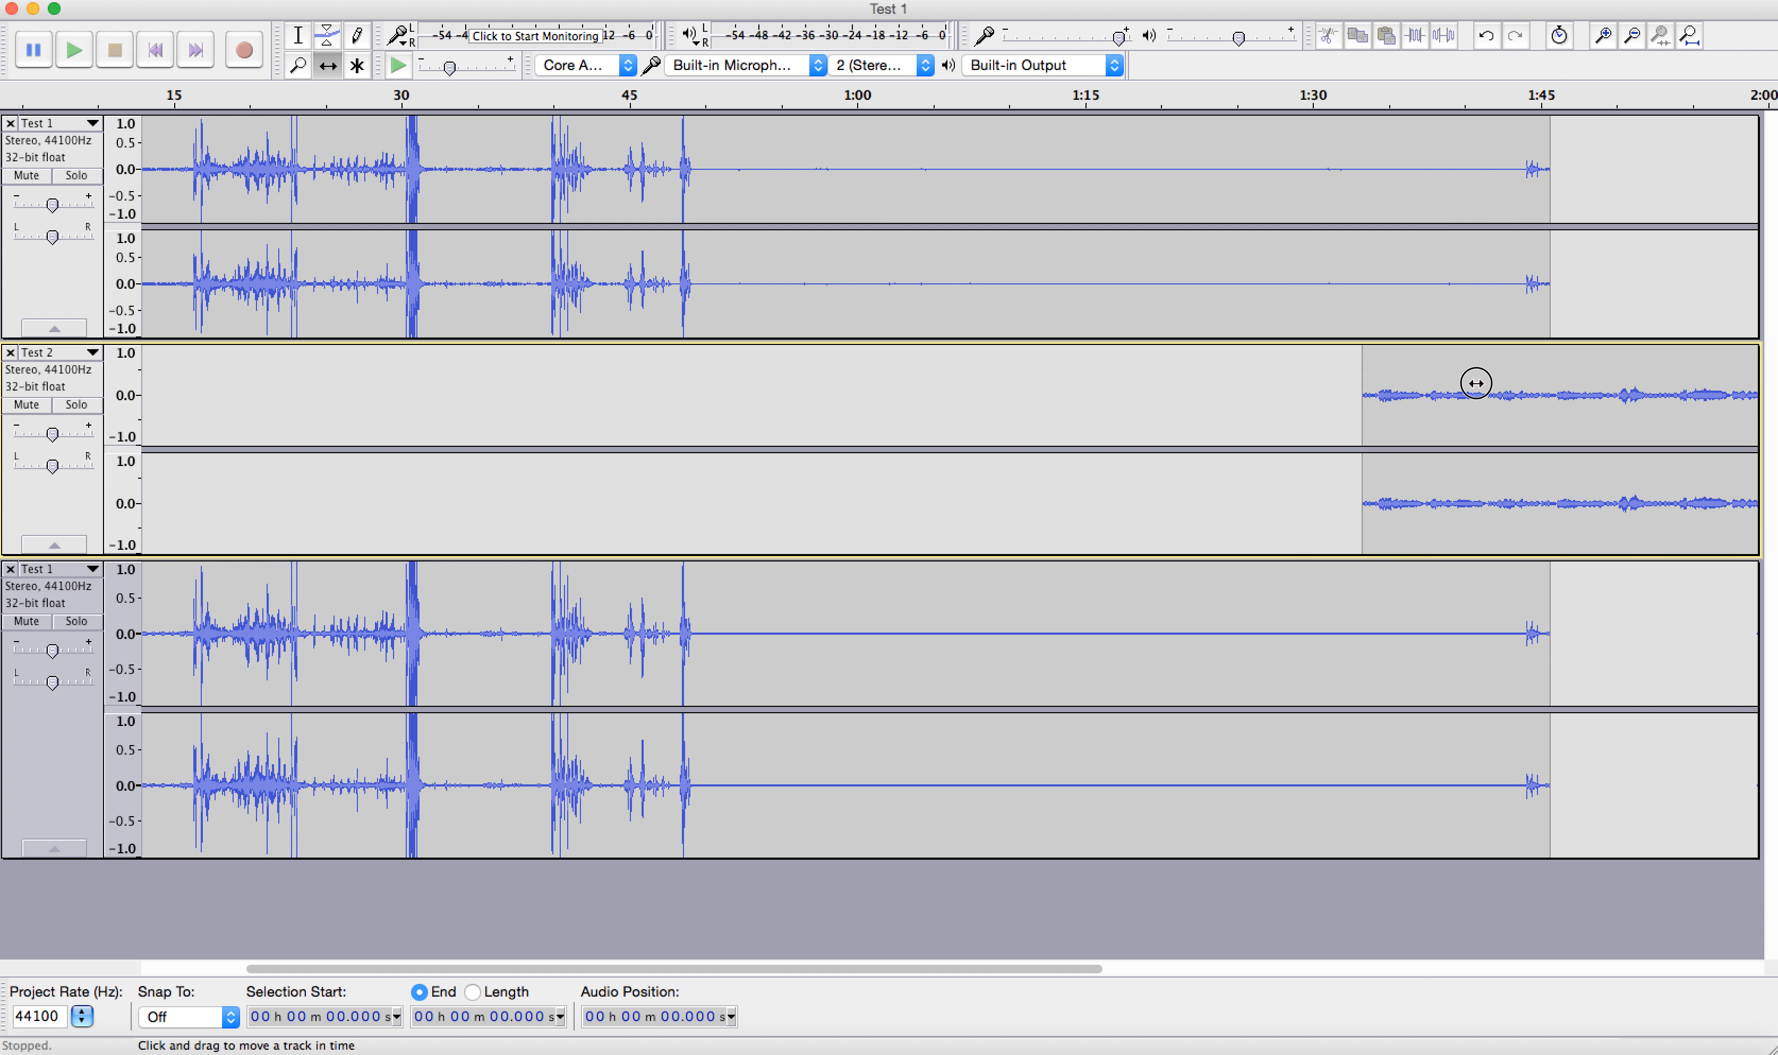
Step: Drag Test 2 to start at Test 1's end, then position the Test 1 copy after Test 2
{"action": "left_click_drag", "start_coordinate": [1476, 383], "coordinate": [1586, 384]}
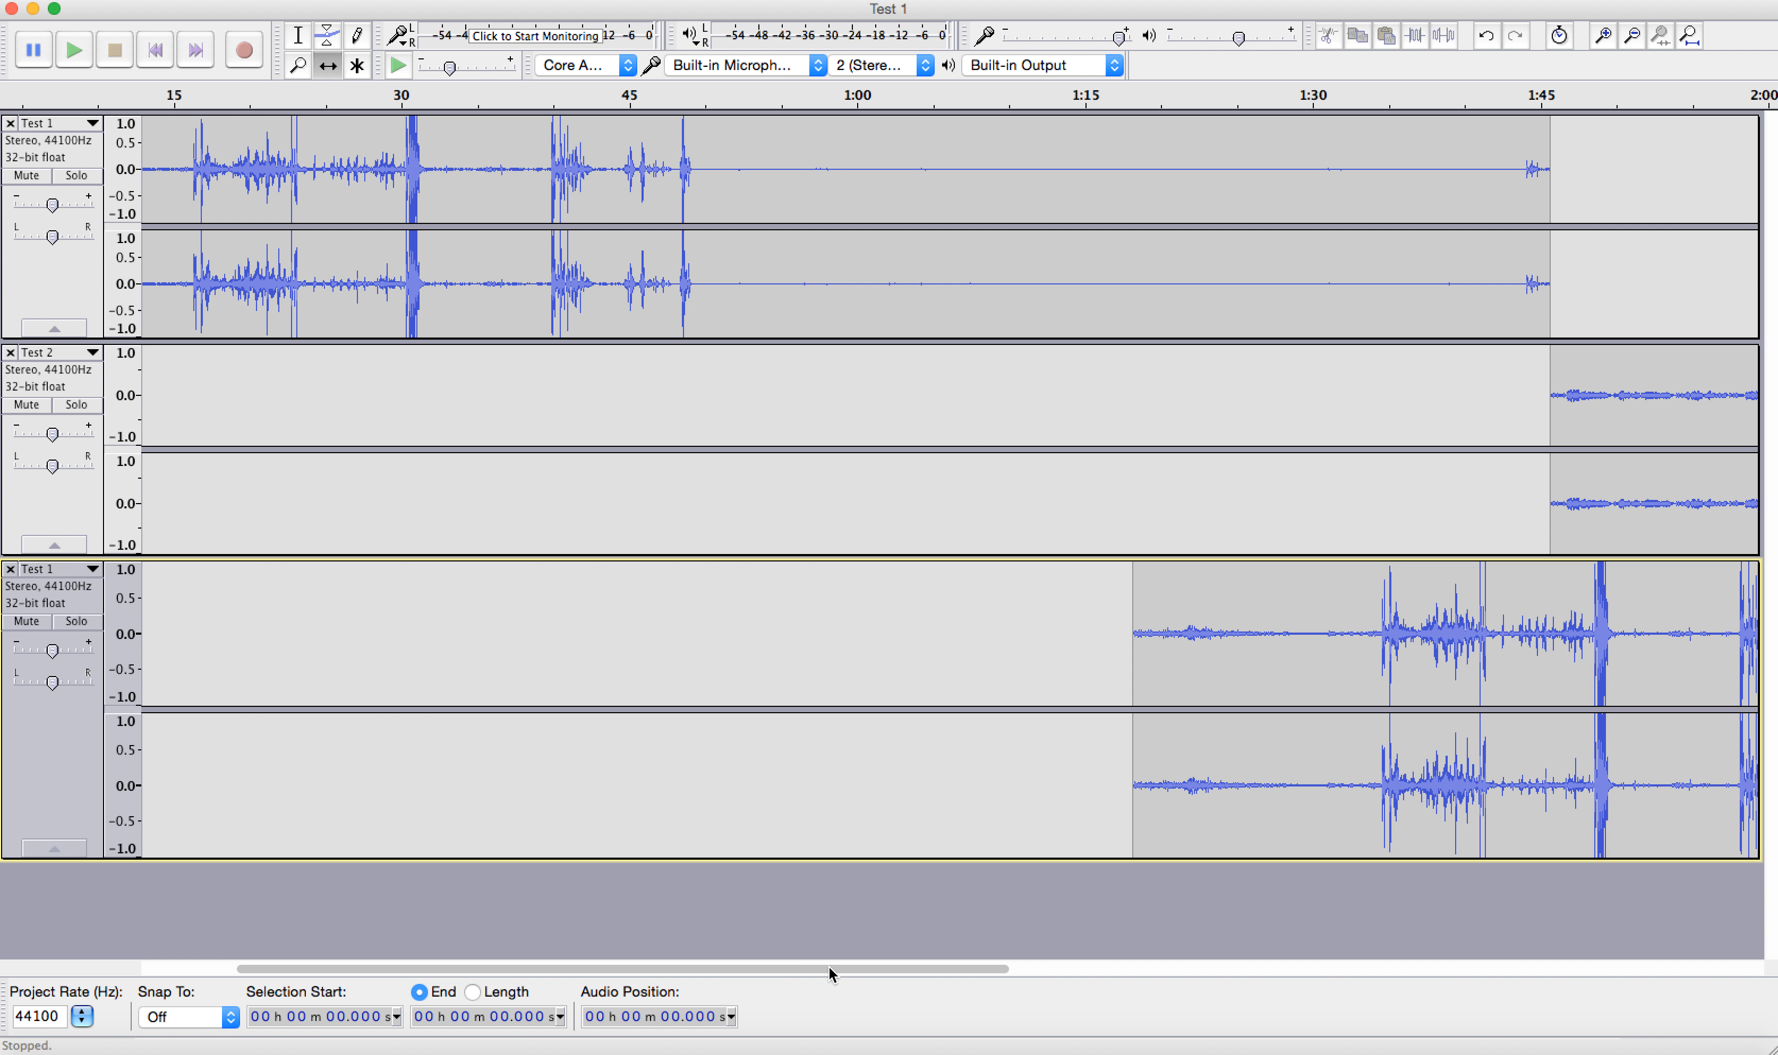
{"action": "scroll", "scroll_direction": "right", "scroll_amount": 3}
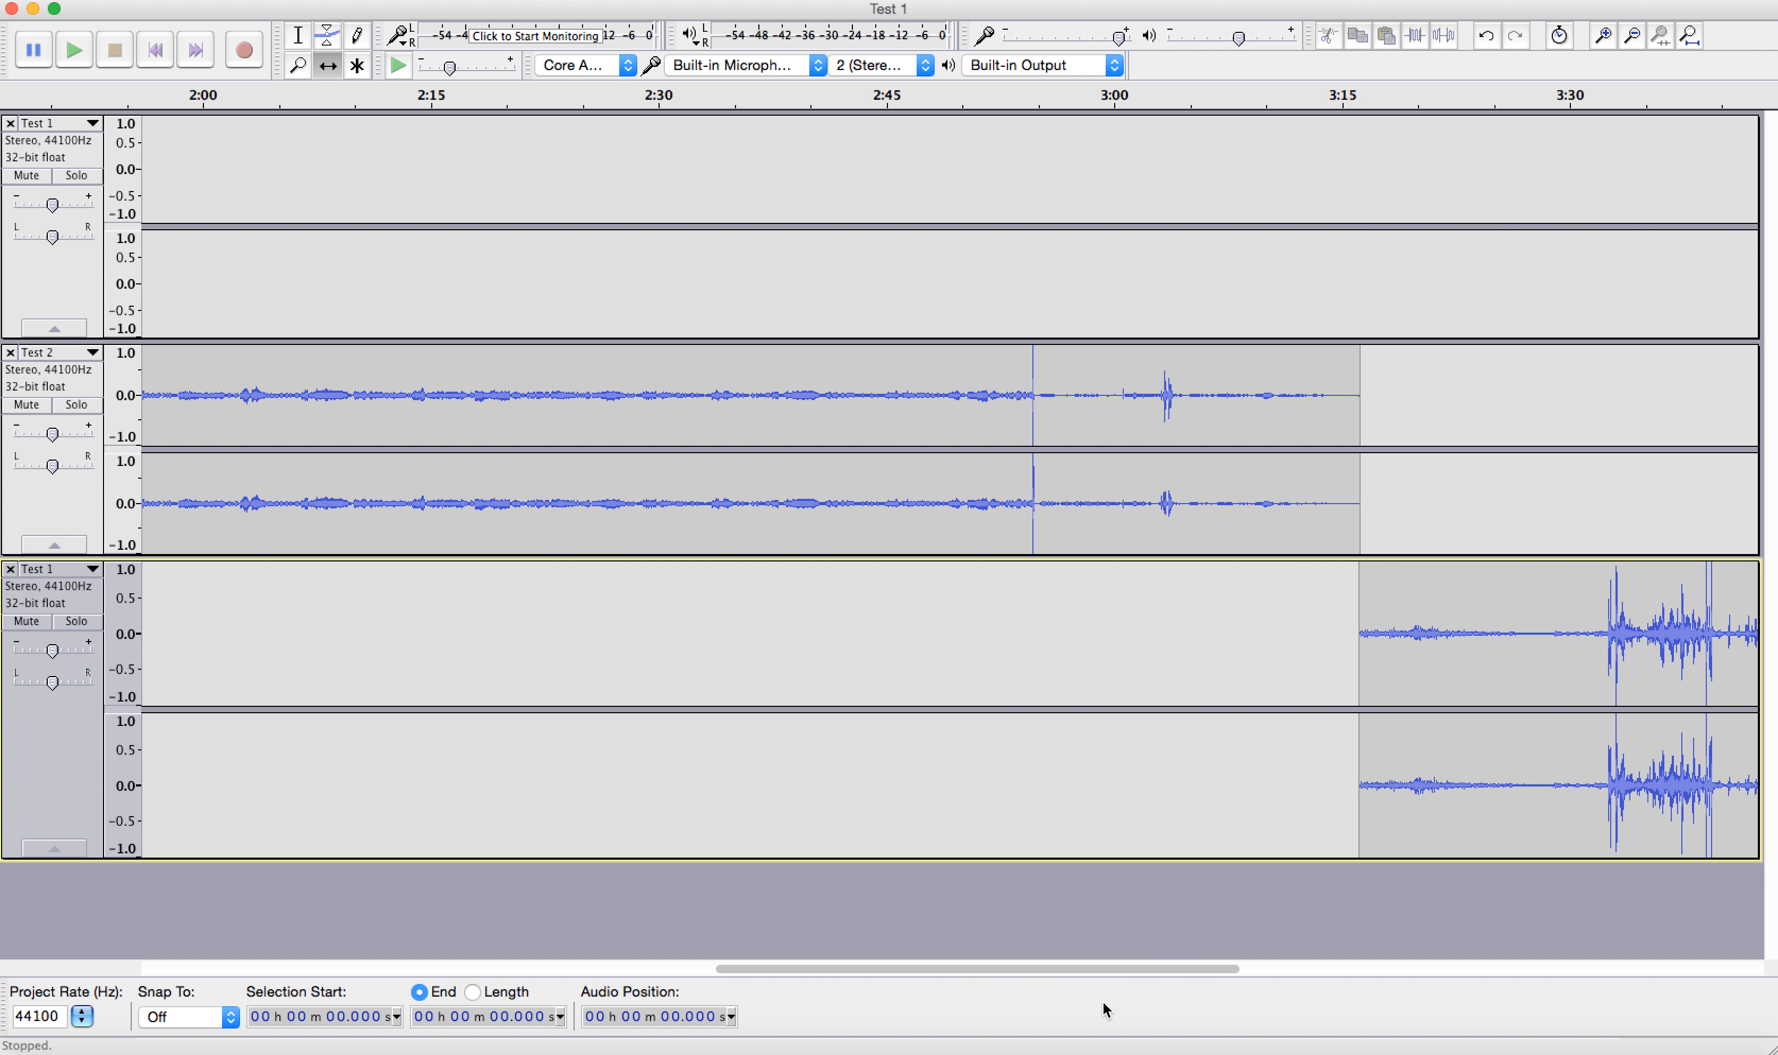
{"action": "left_click_drag", "start_coordinate": [1134, 968], "coordinate": [1327, 968]}
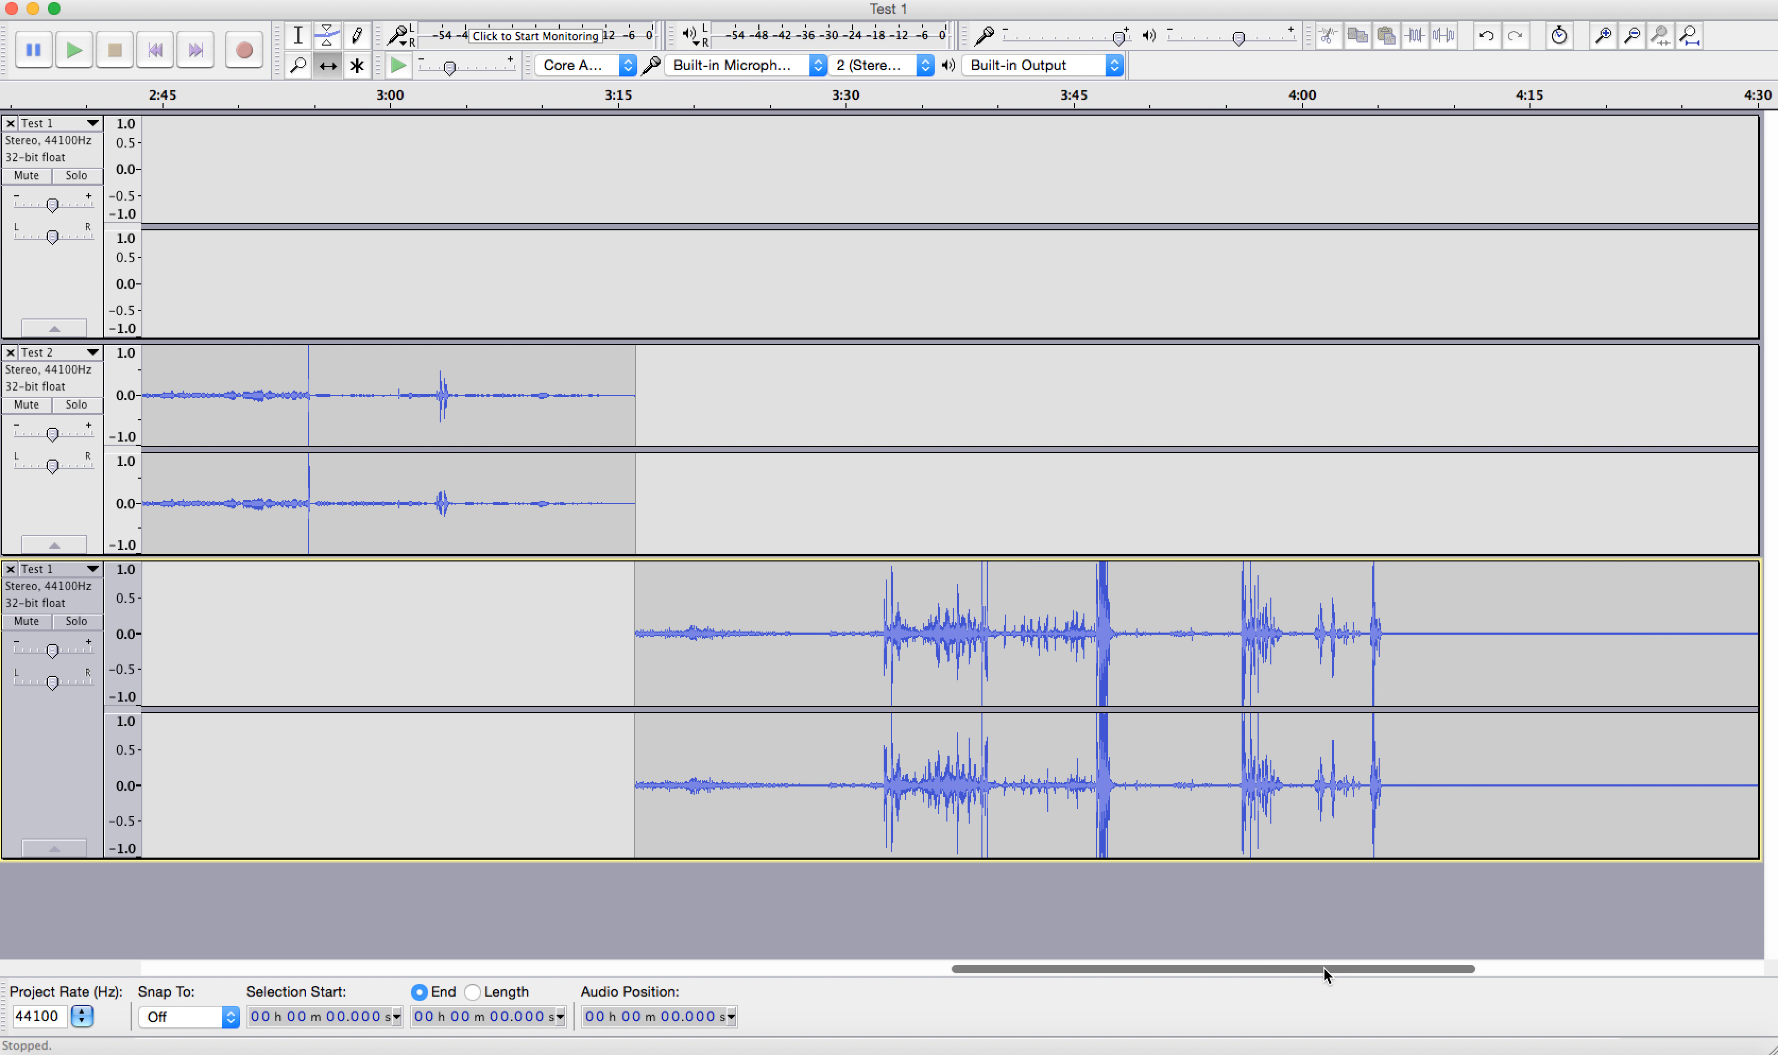
{"action": "mouse_move", "coordinate": [578, 686]}
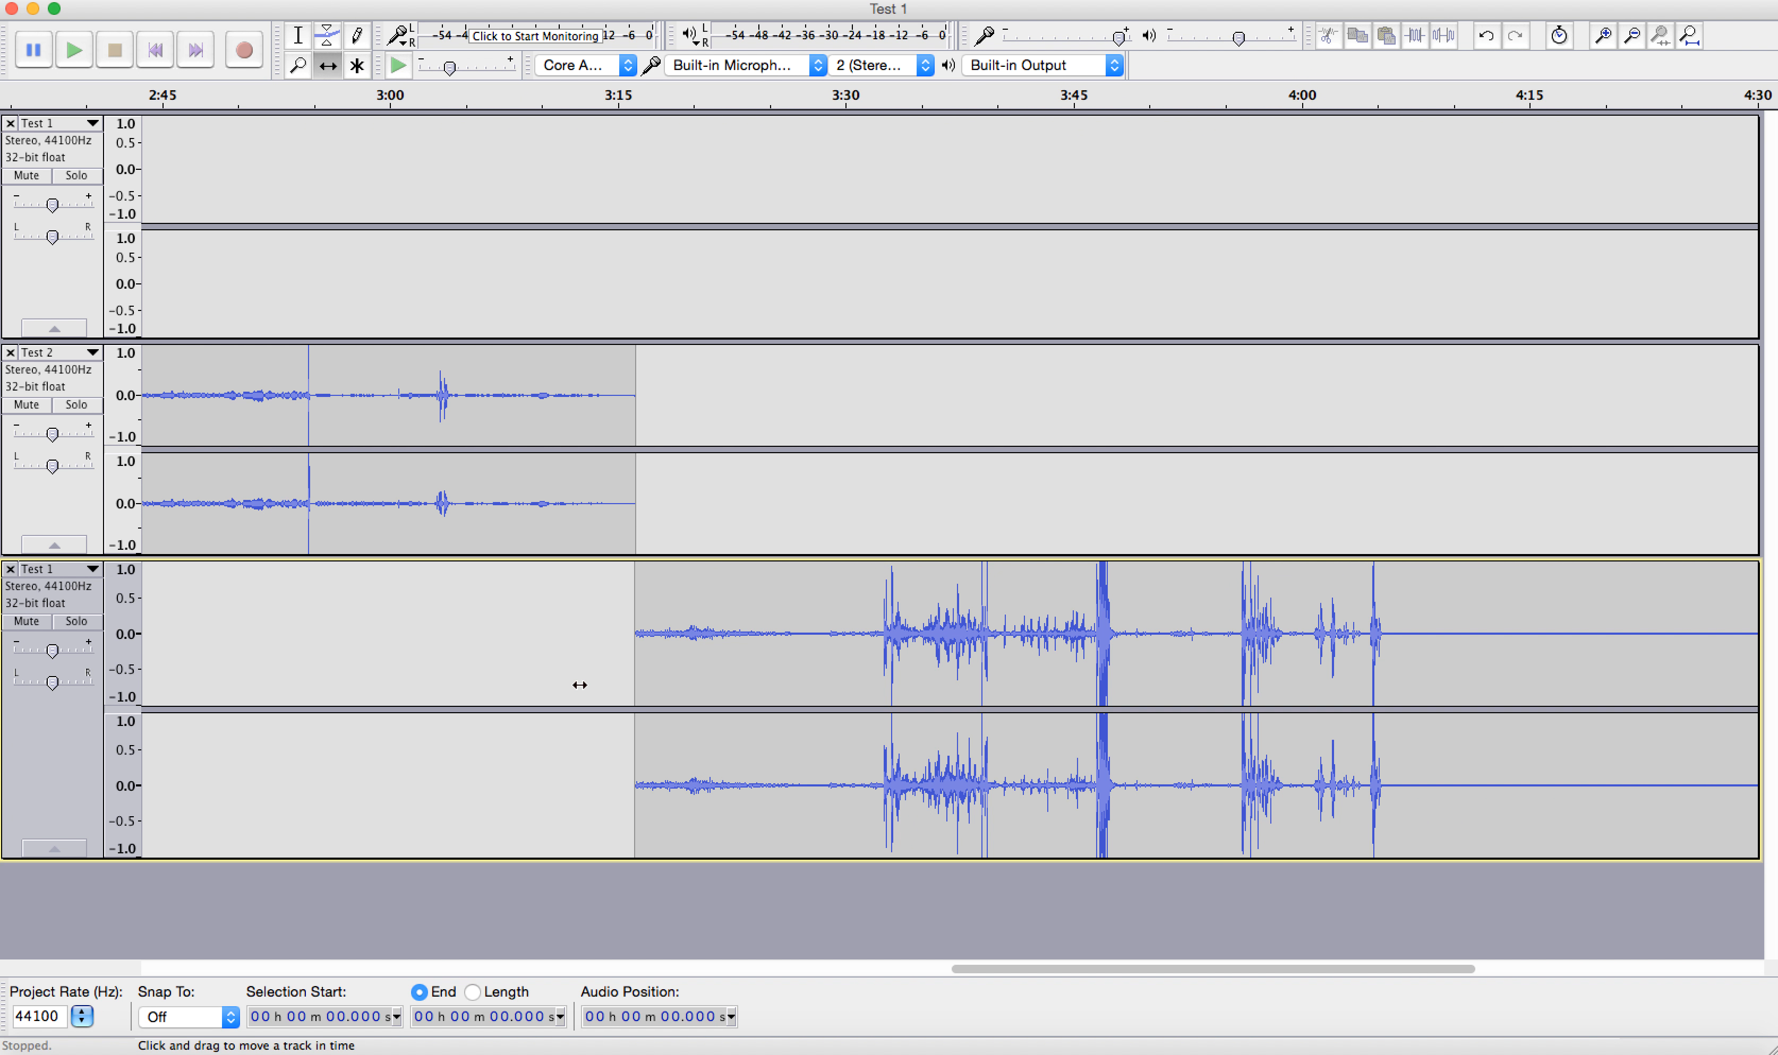
{"action": "mouse_move", "coordinate": [299, 170]}
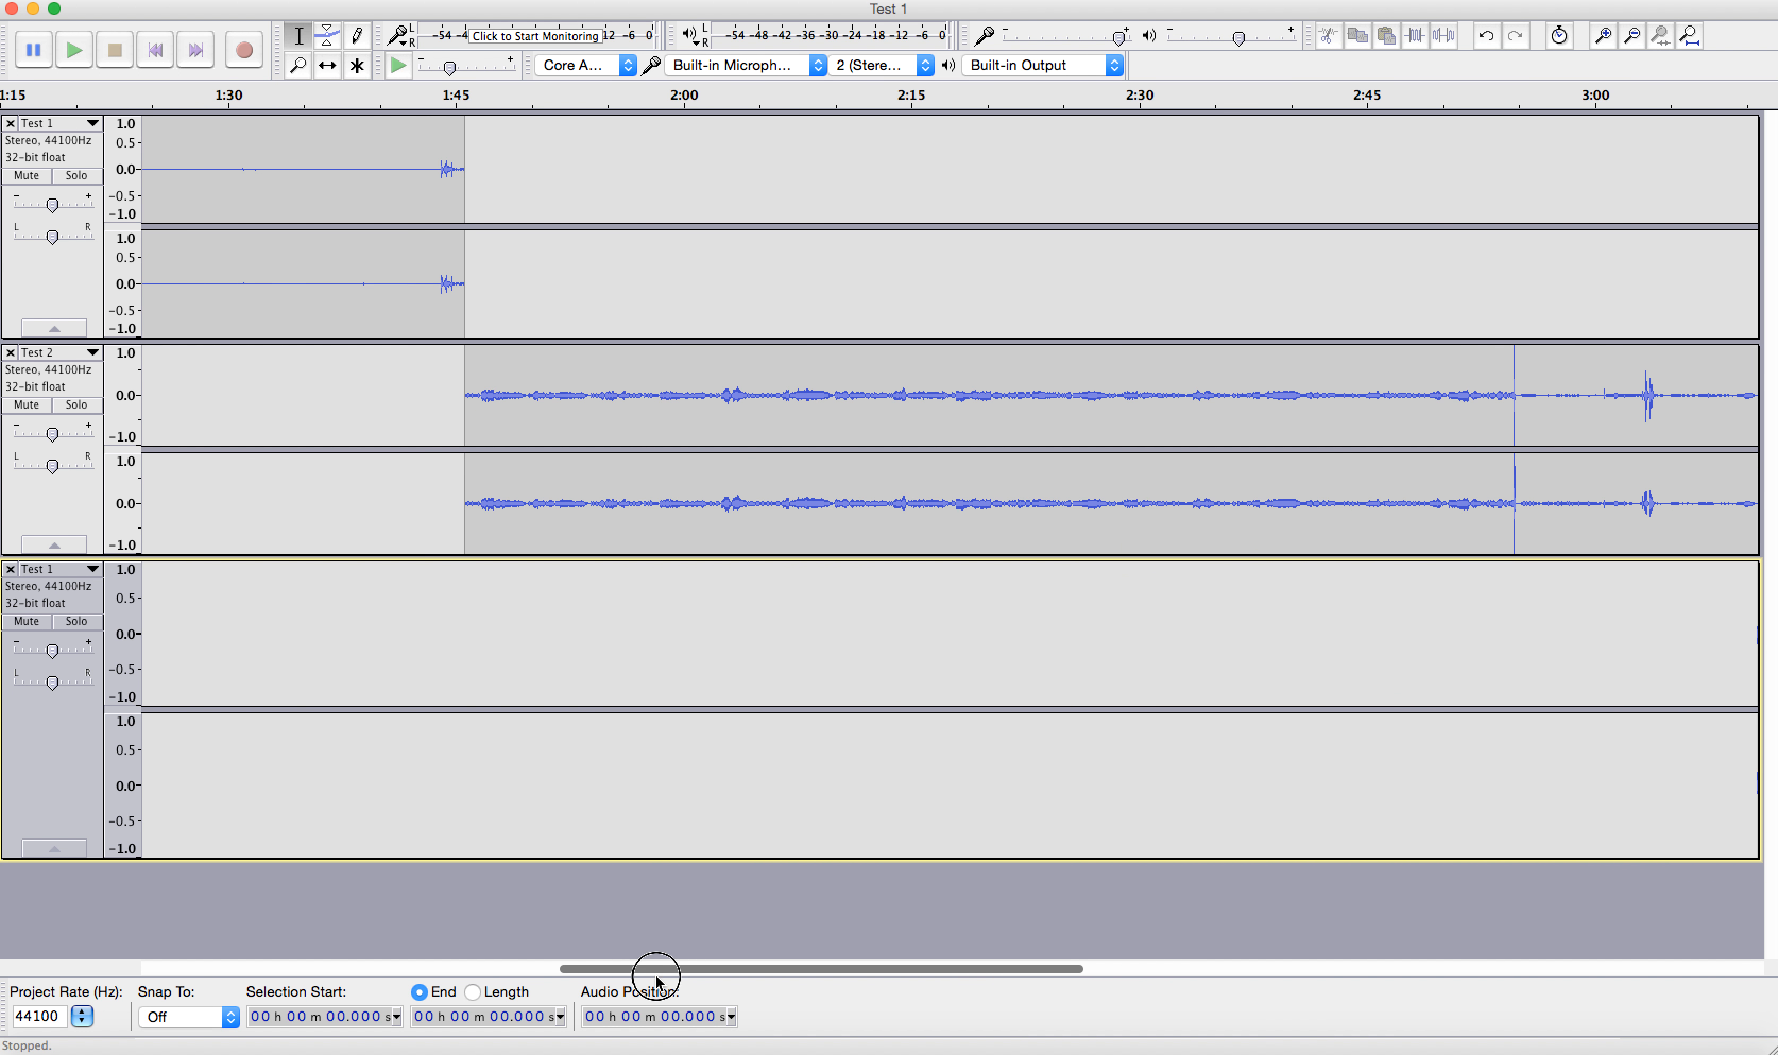
{"action": "left_click_drag", "start_coordinate": [655, 968], "coordinate": [207, 969]}
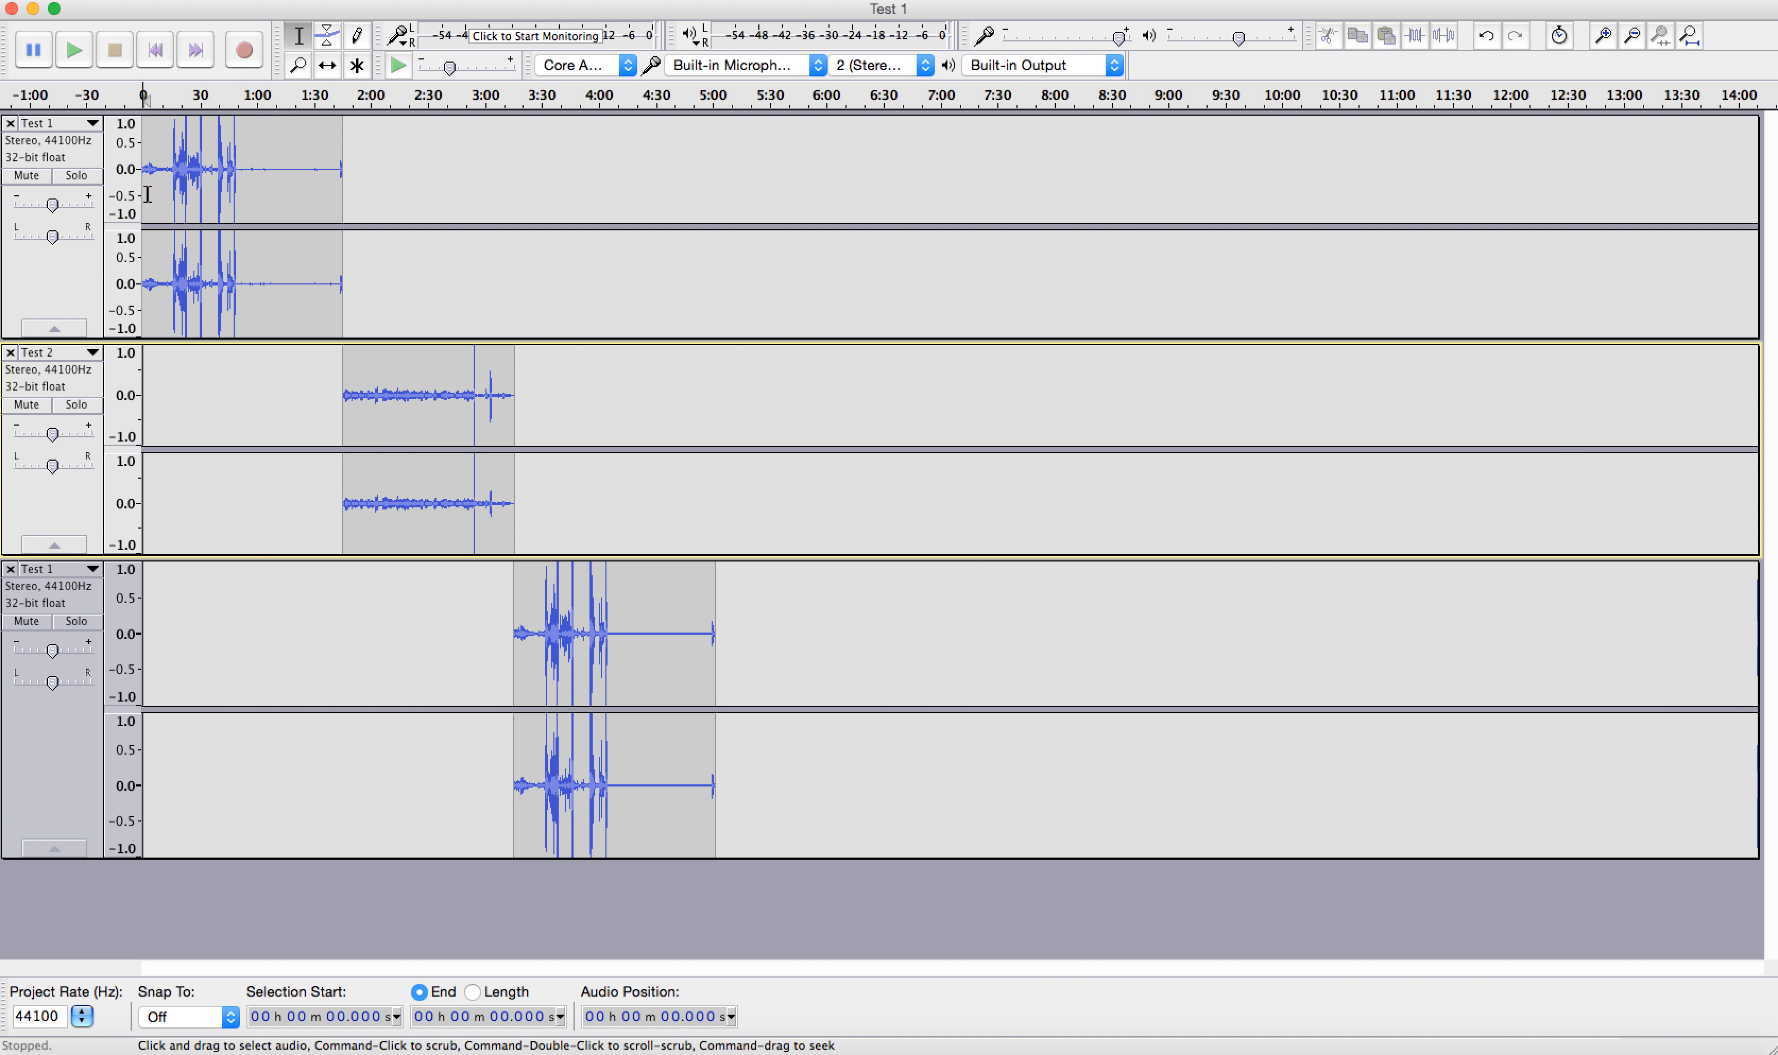
{"action": "mouse_move", "coordinate": [352, 436]}
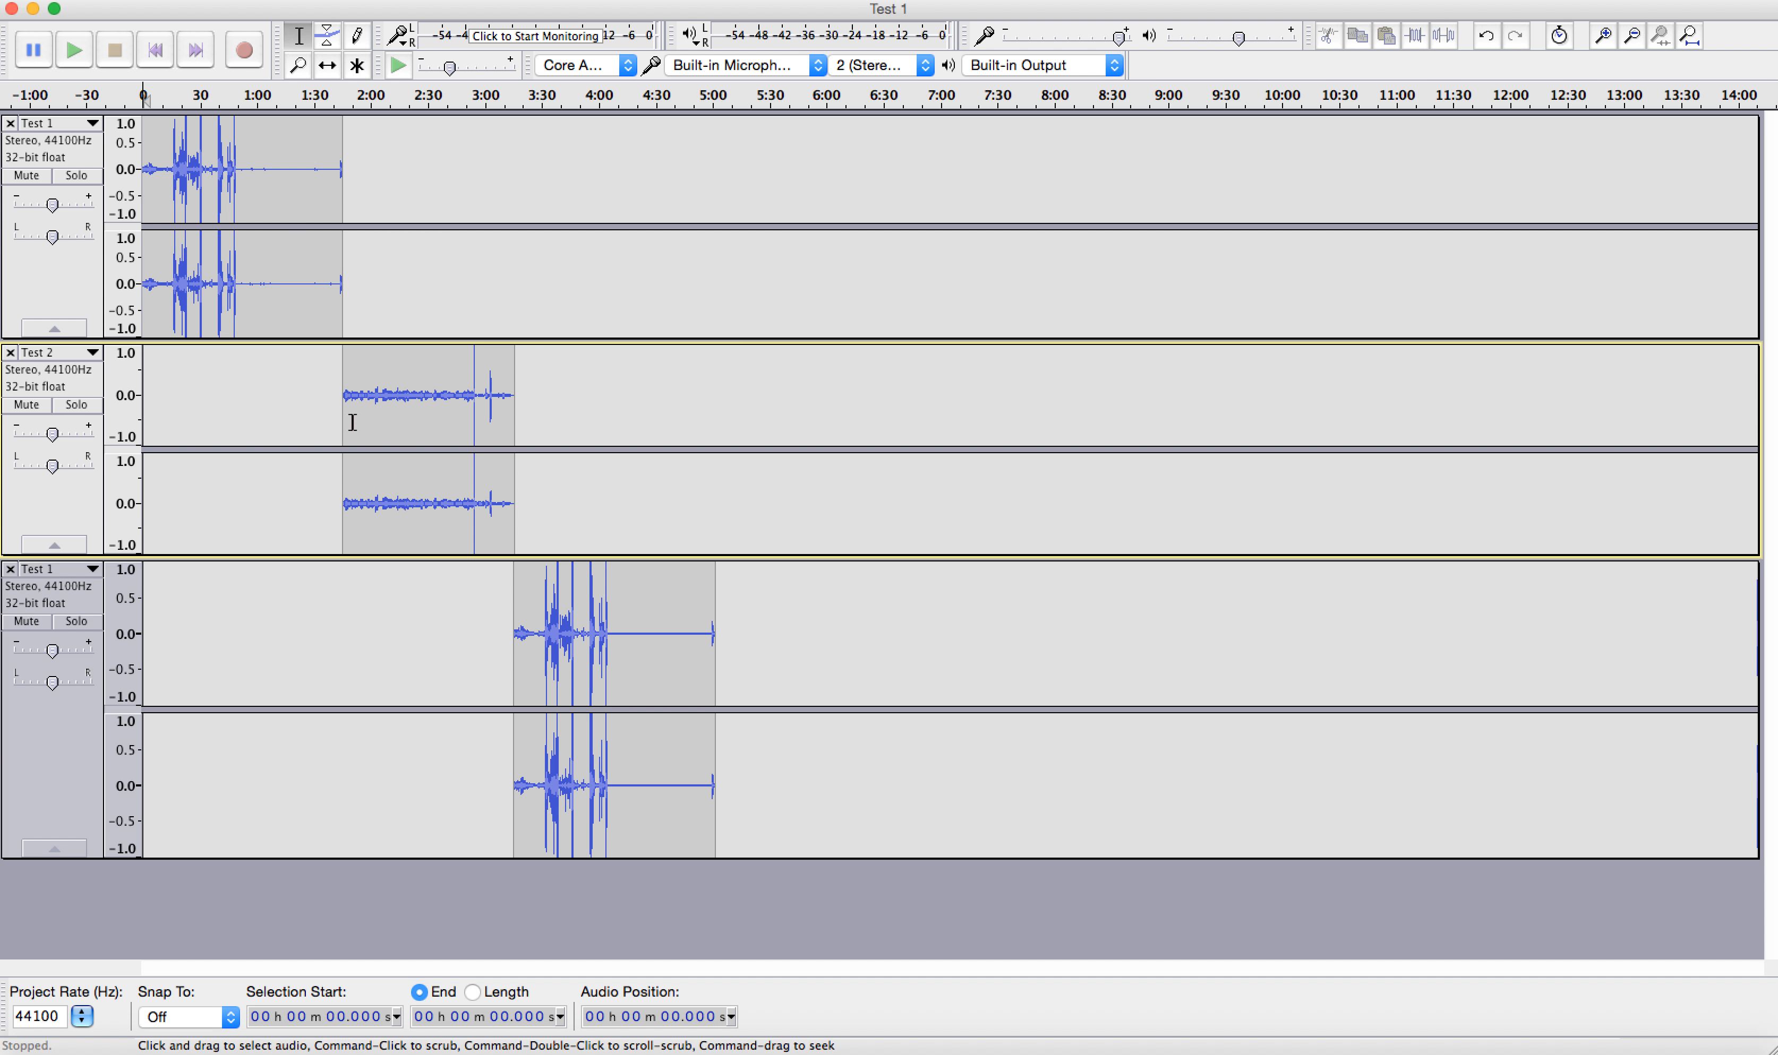
{"action": "mouse_move", "coordinate": [370, 406]}
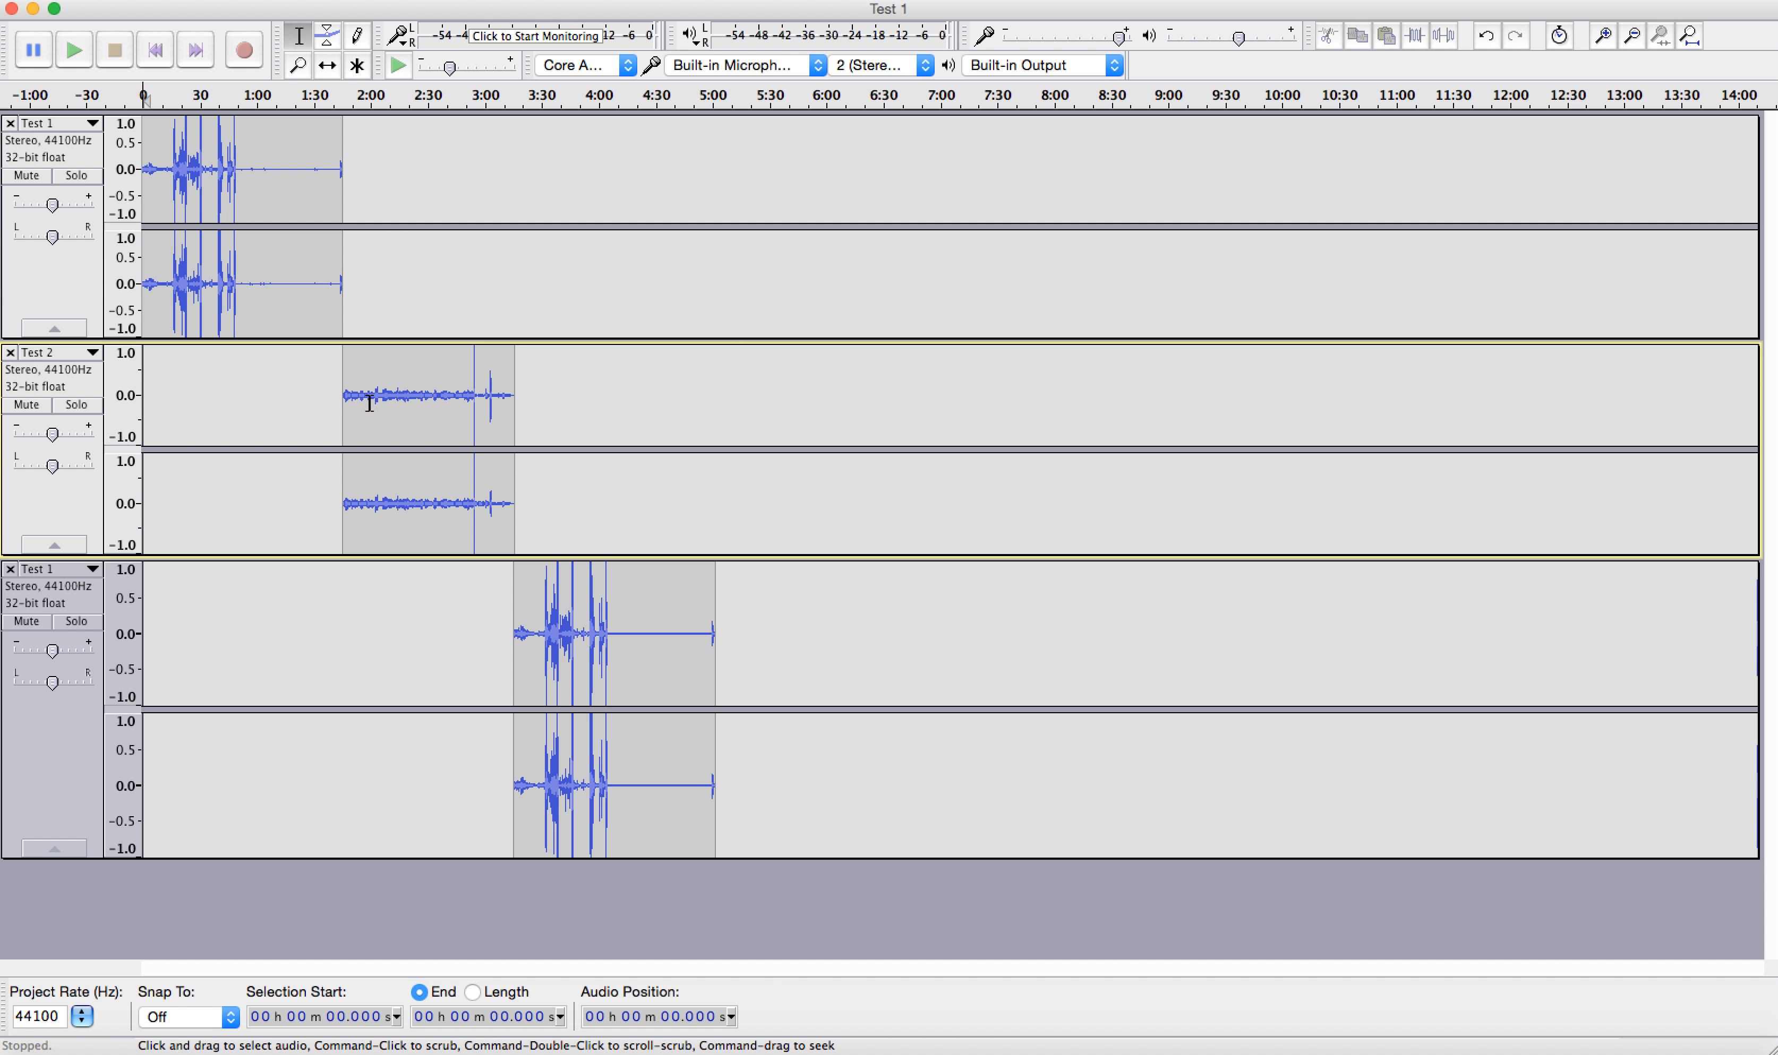
{"action": "mouse_move", "coordinate": [247, 283]}
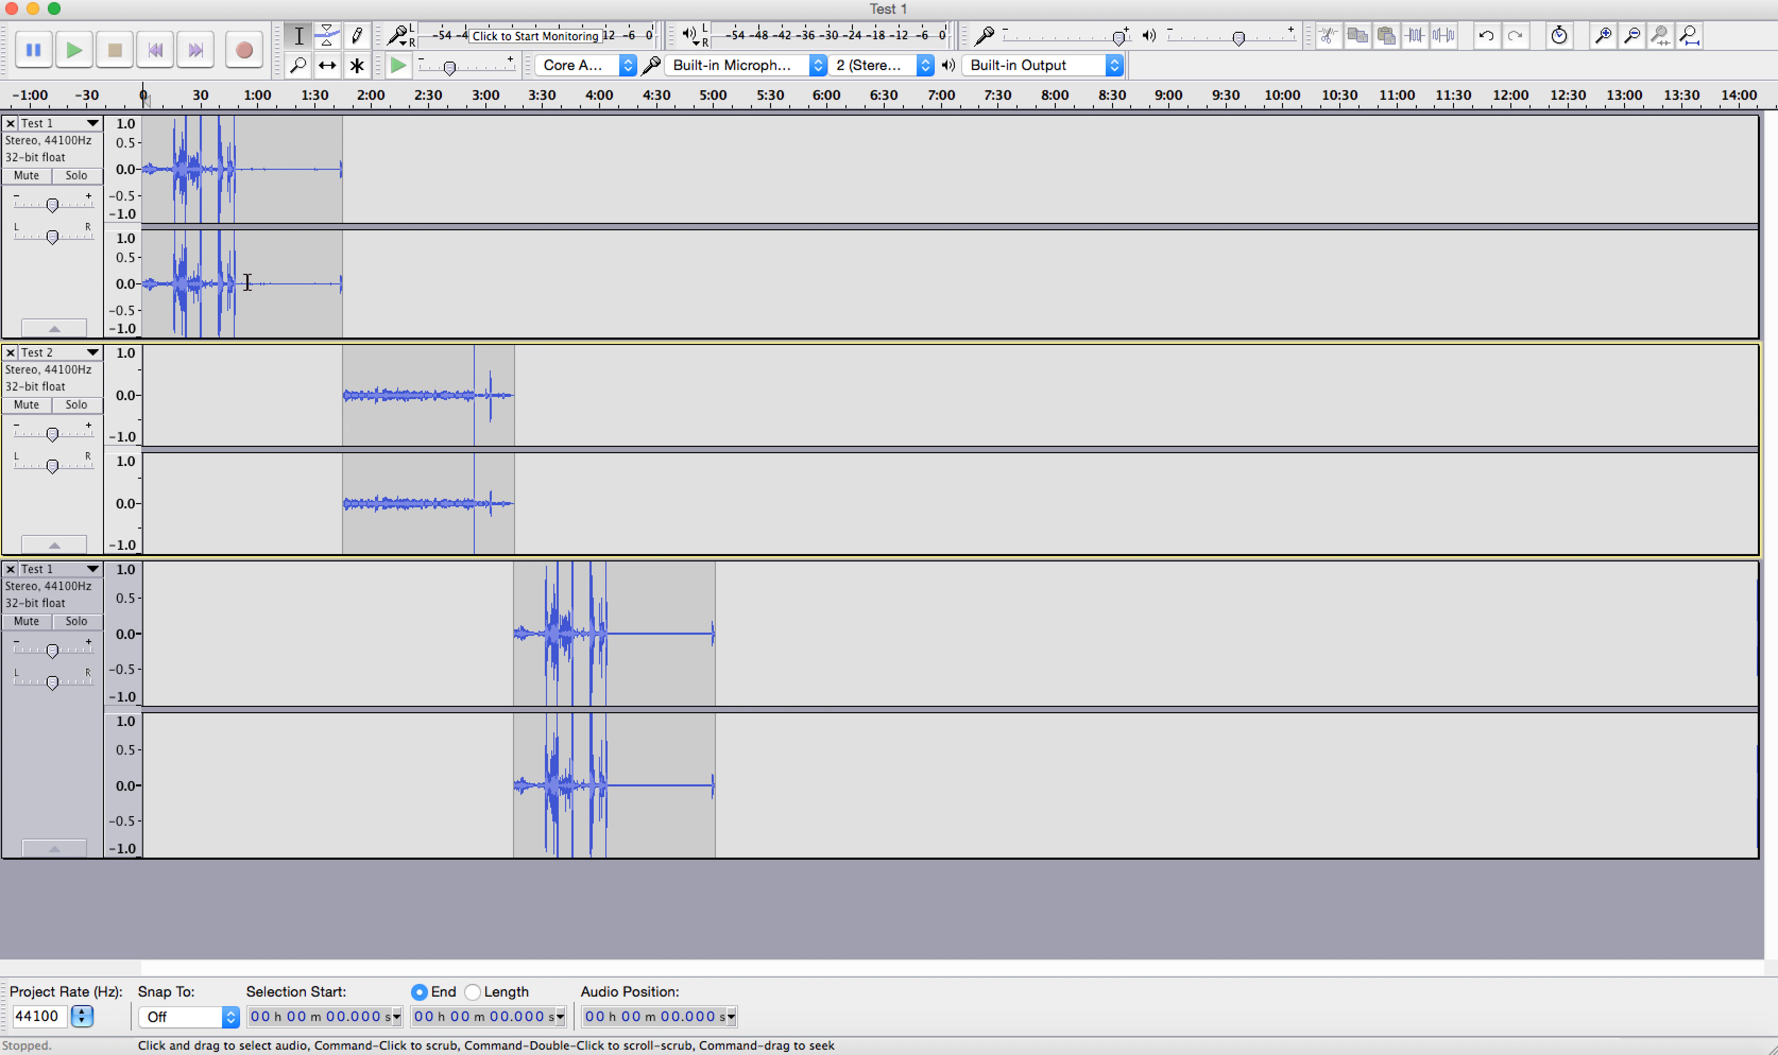
Step: Select the end portion of the first Test 1 clip beyond about 1:03
{"action": "left_click_drag", "start_coordinate": [241, 283], "coordinate": [359, 284]}
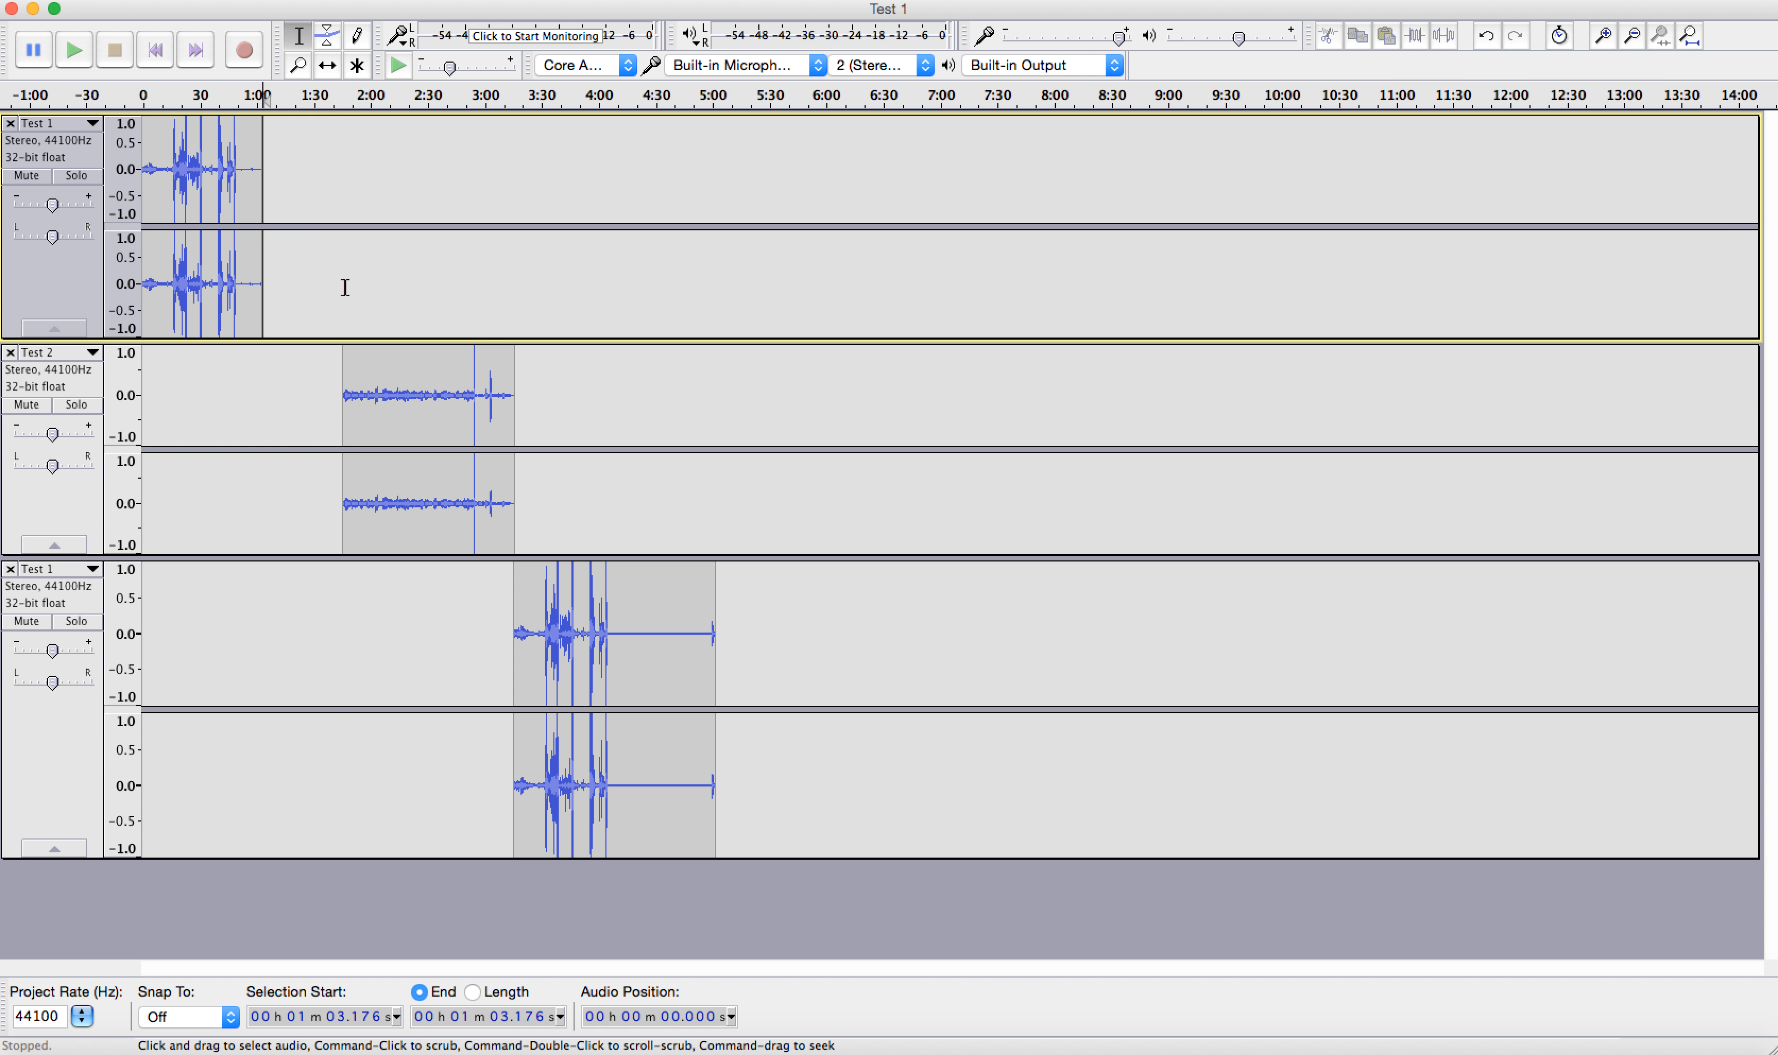
{"action": "mouse_move", "coordinate": [245, 293]}
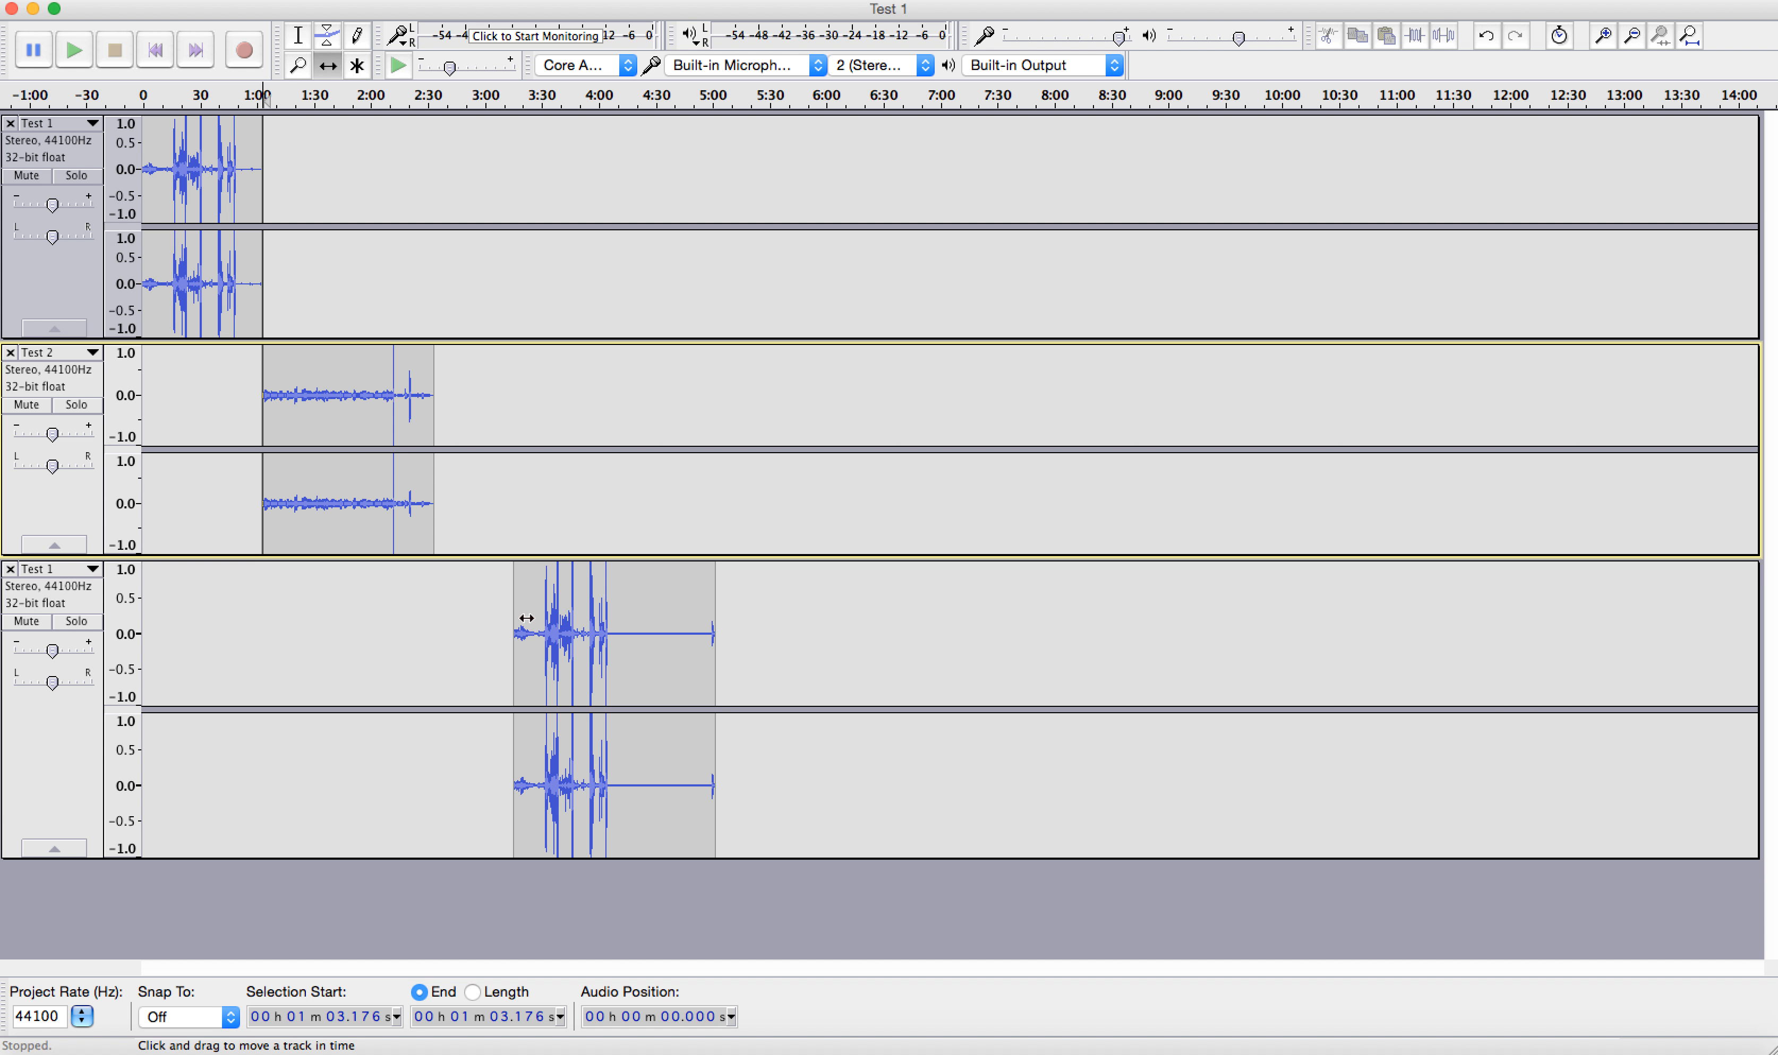
Step: Drag the second Test 1 clip left so it follows directly after the repositioned Test 2
{"action": "left_click_drag", "start_coordinate": [567, 621], "coordinate": [482, 622]}
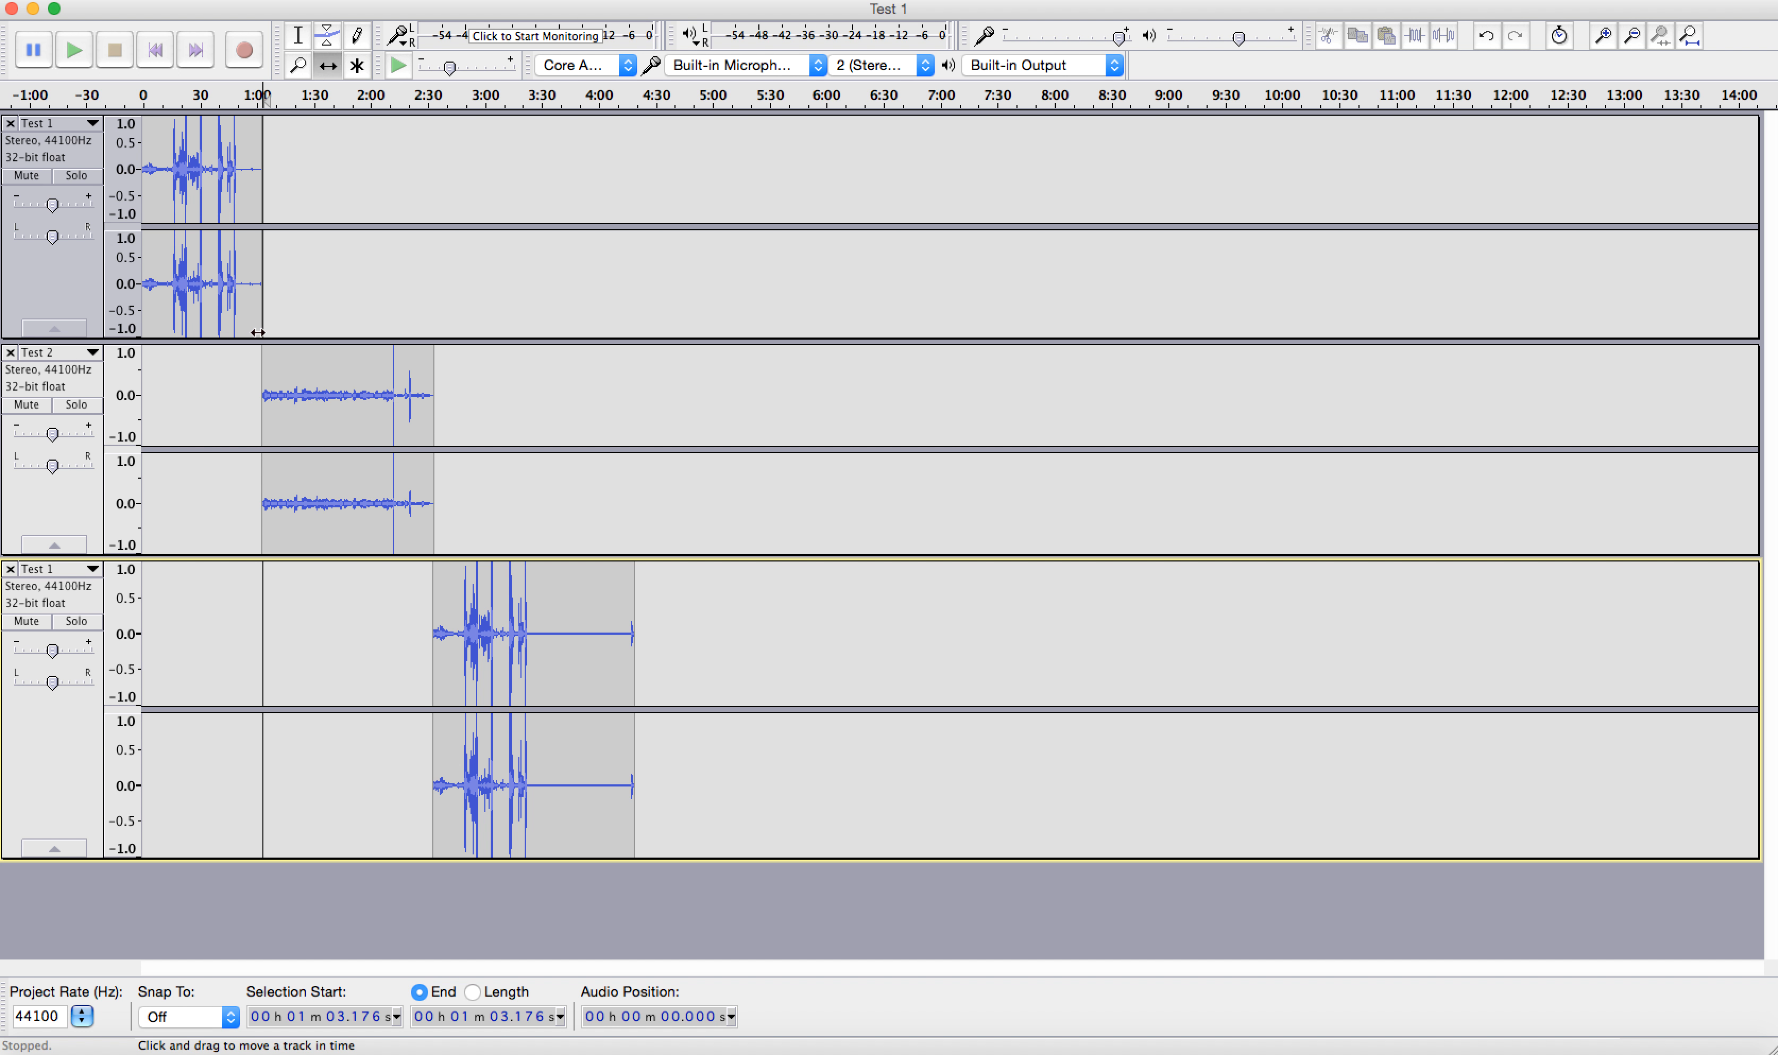
{"action": "mouse_move", "coordinate": [387, 453]}
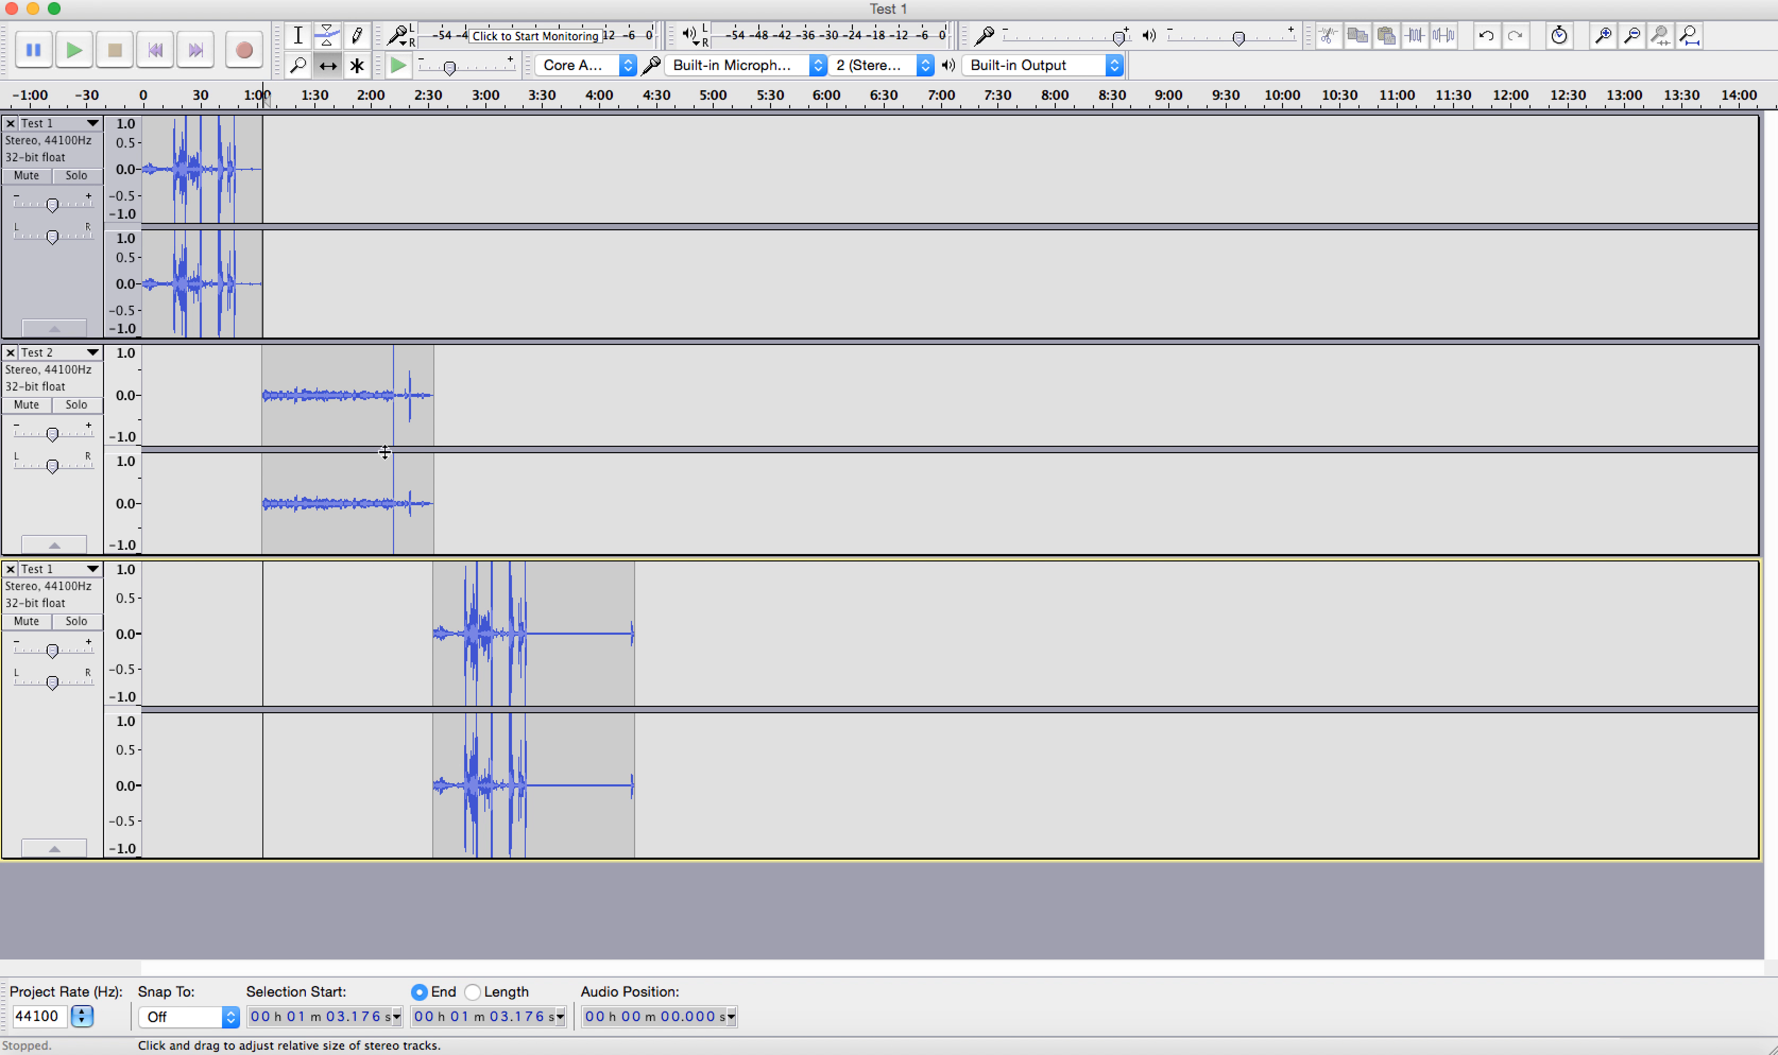